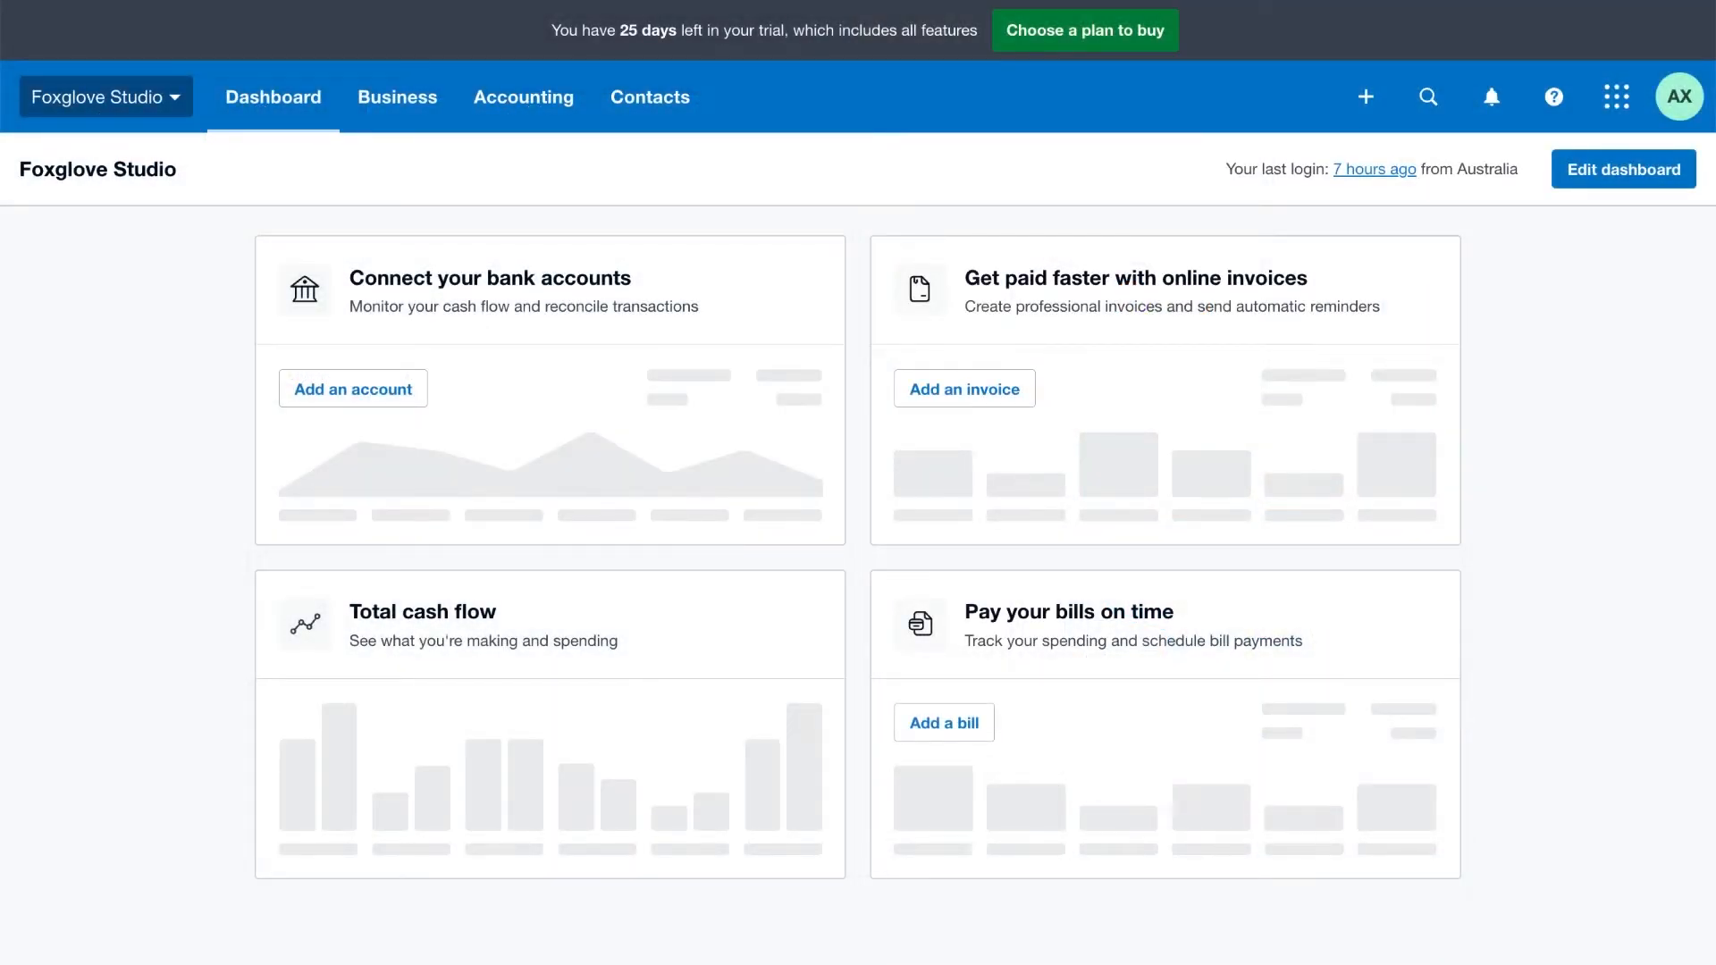
mouse_move(207, 181)
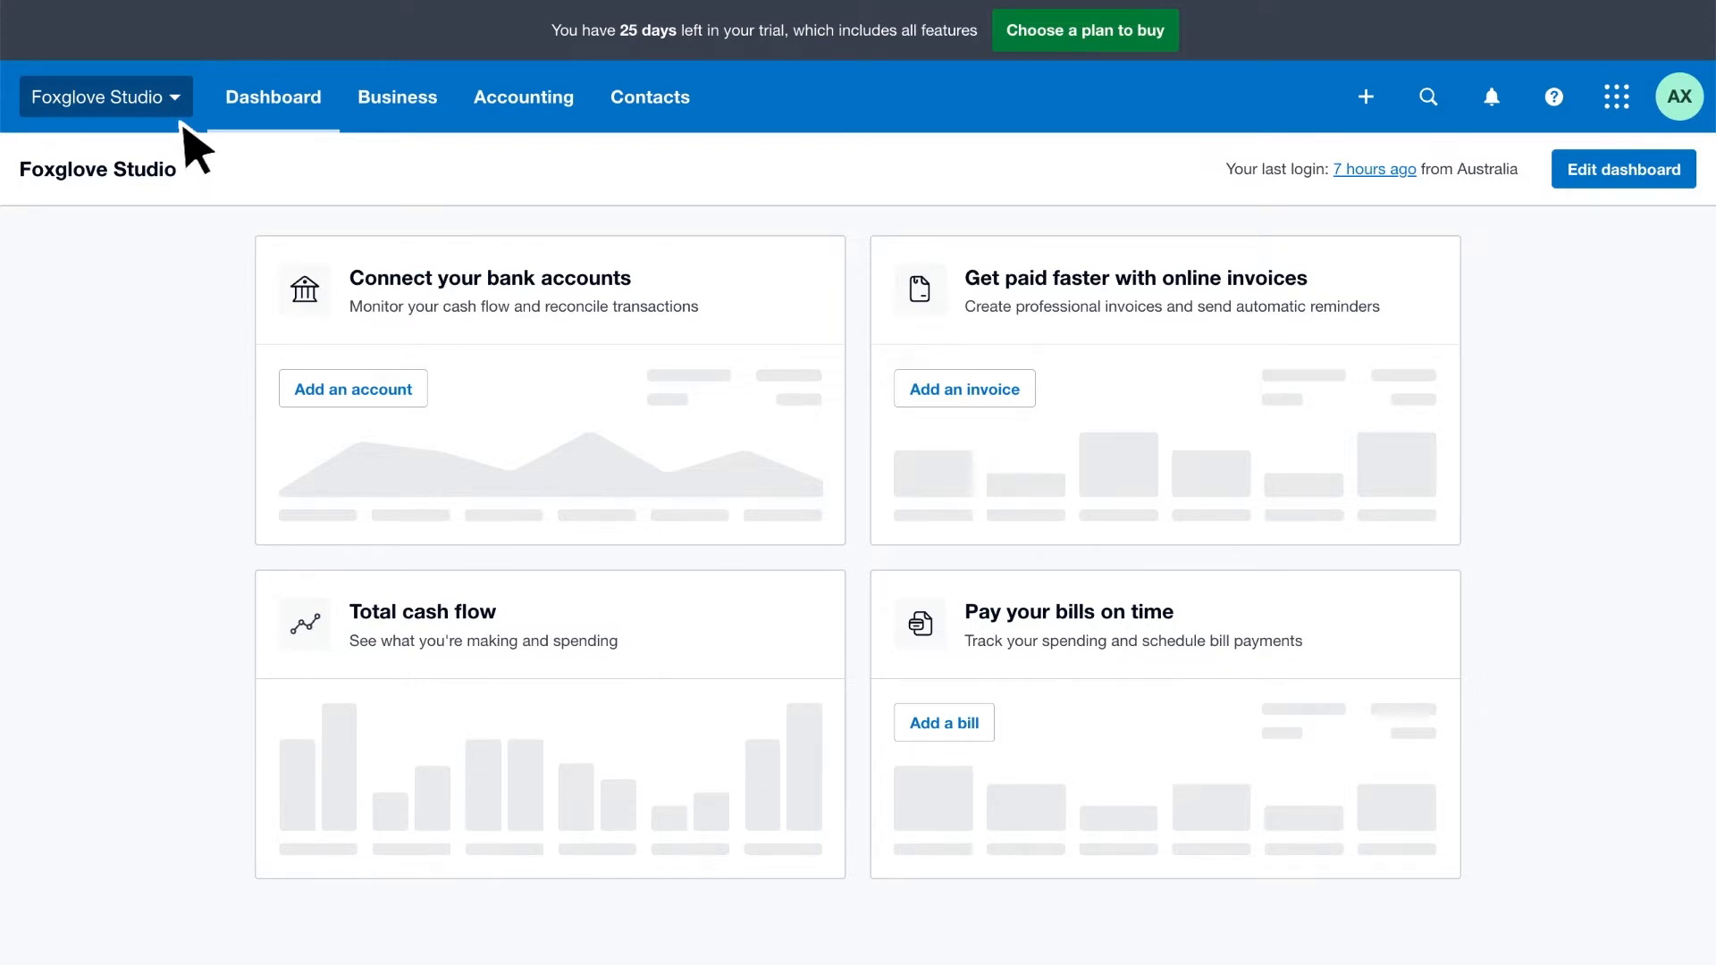
- Go to Foxglove Studio's Organisation settings from the organisation menu
left_click(106, 96)
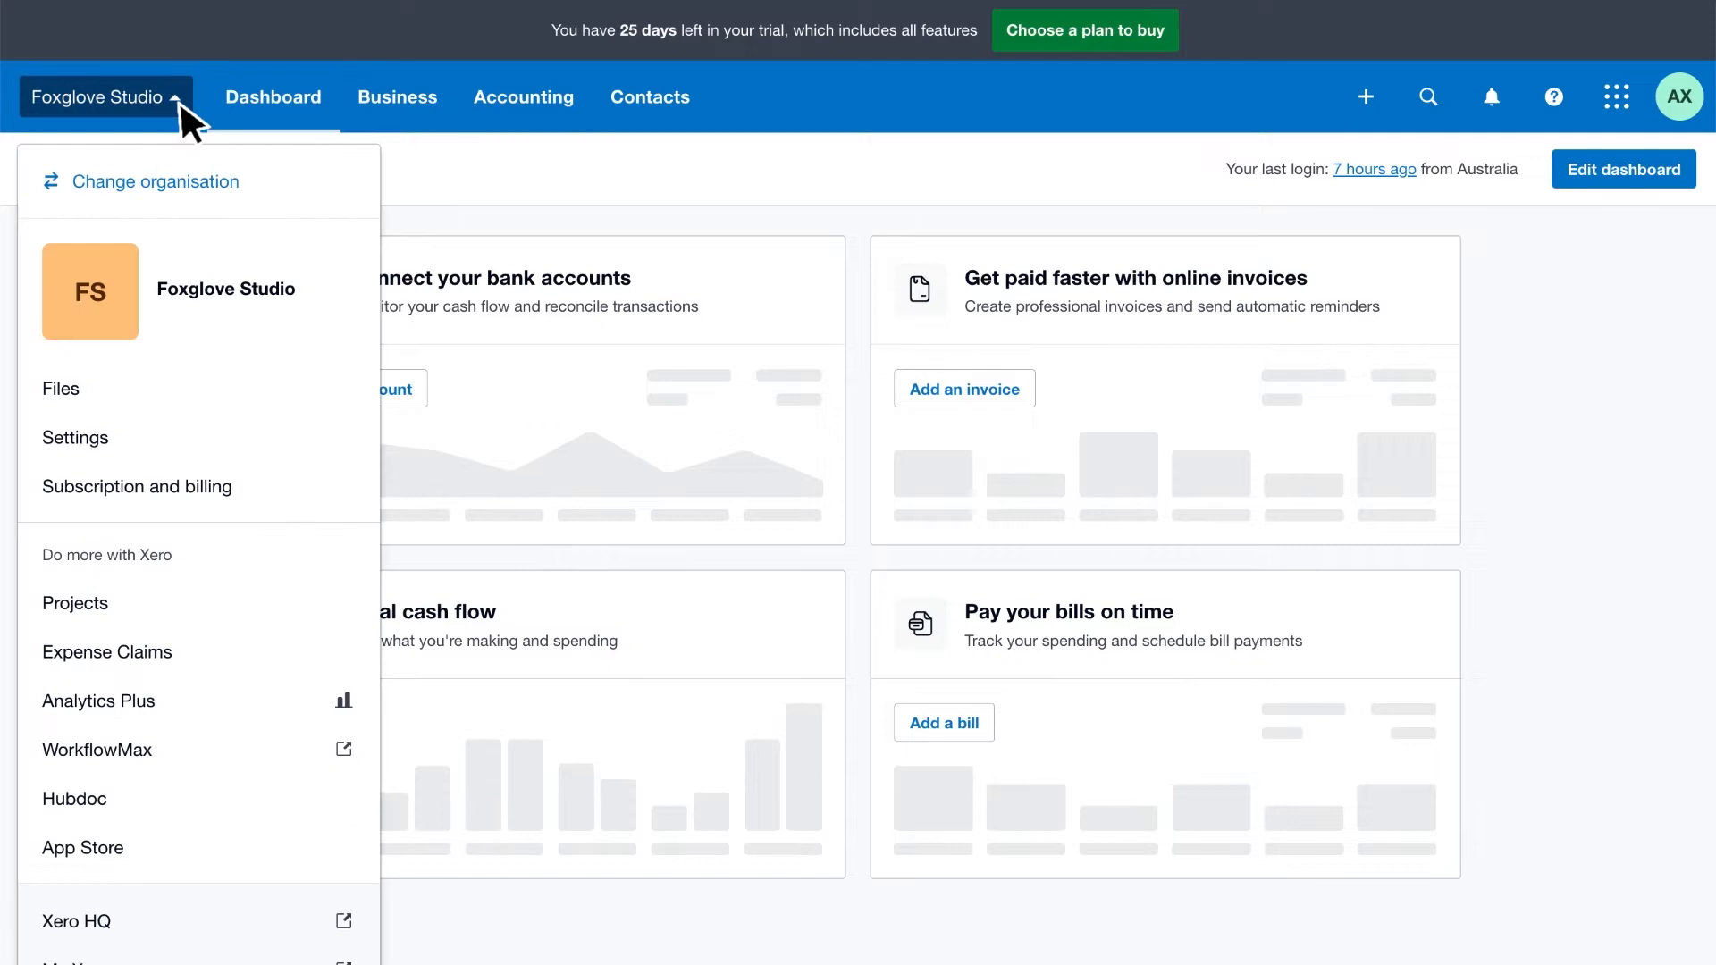
left_click(75, 436)
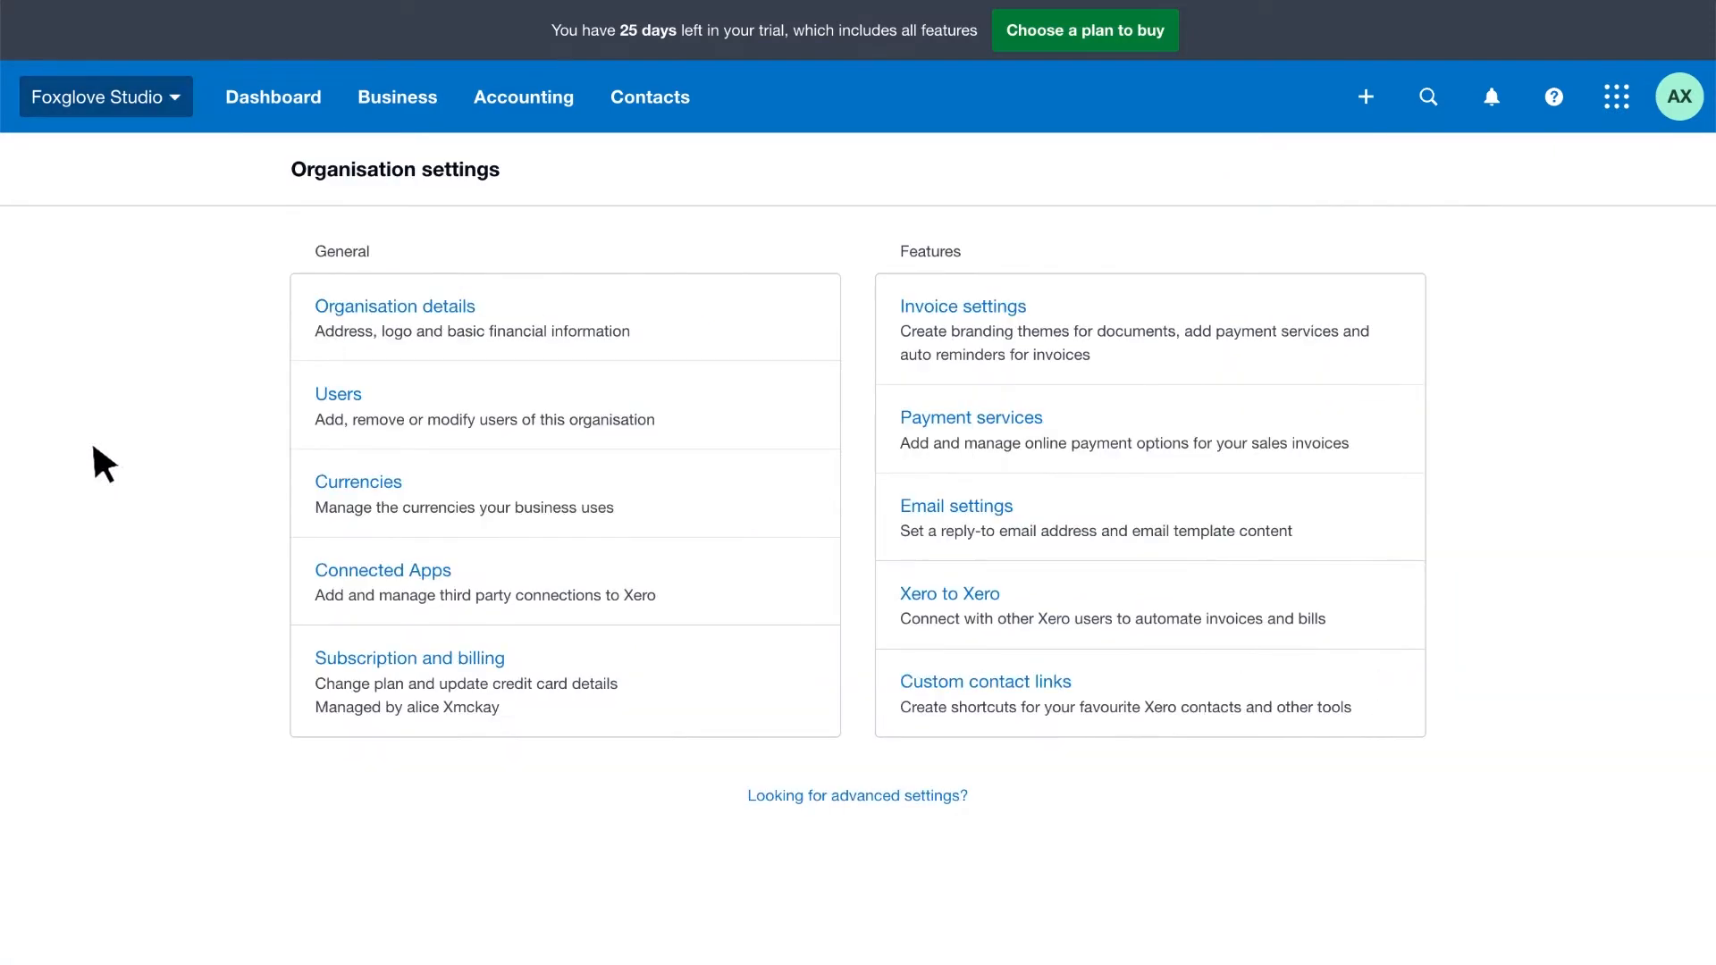
mouse_move(974, 329)
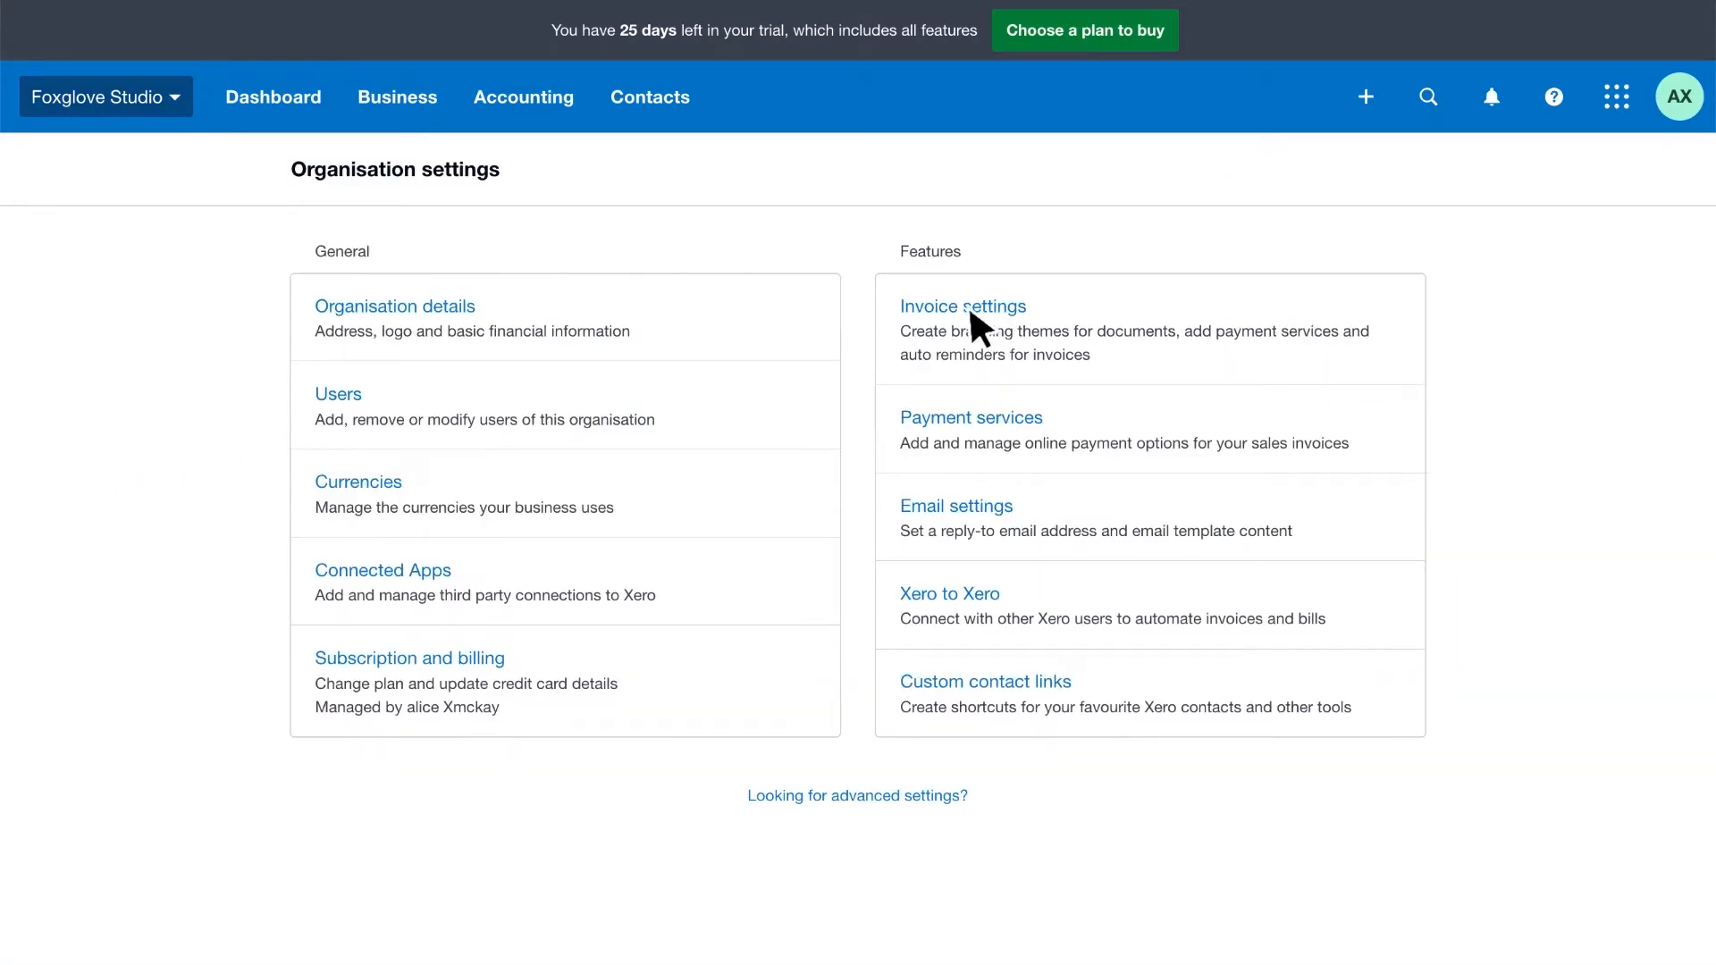
- Upload Foxglove_logo.png as the logo for the Standard branding theme in Invoice settings
left_click(961, 305)
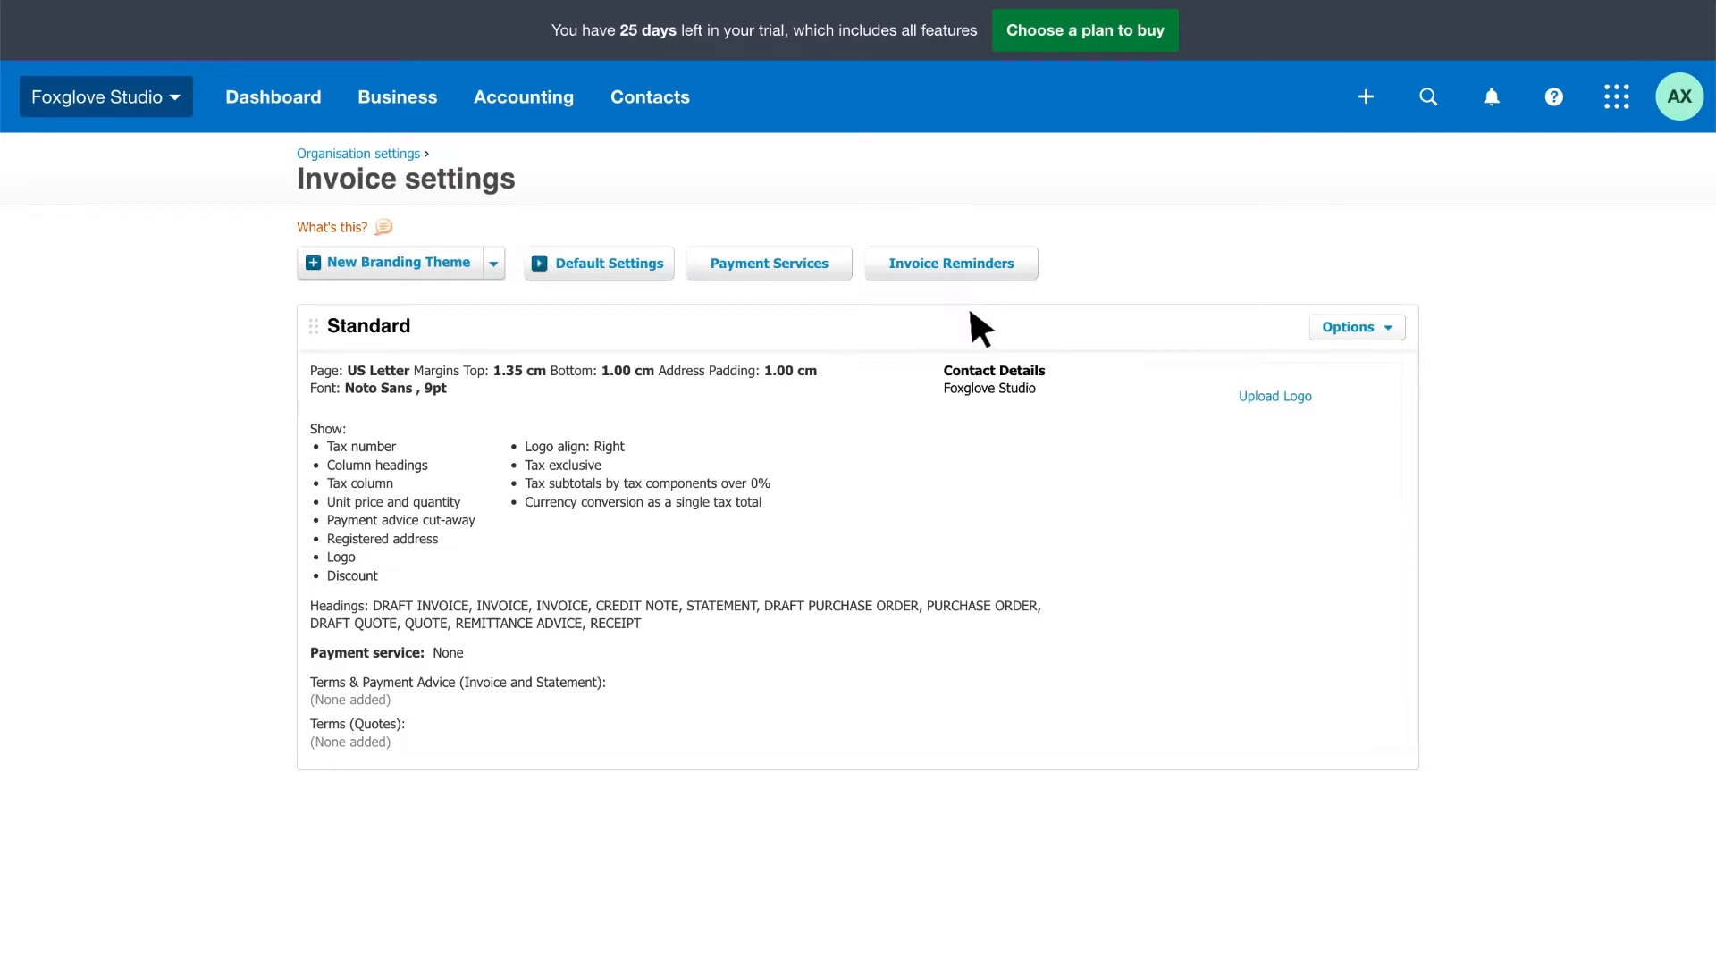
mouse_move(1276, 416)
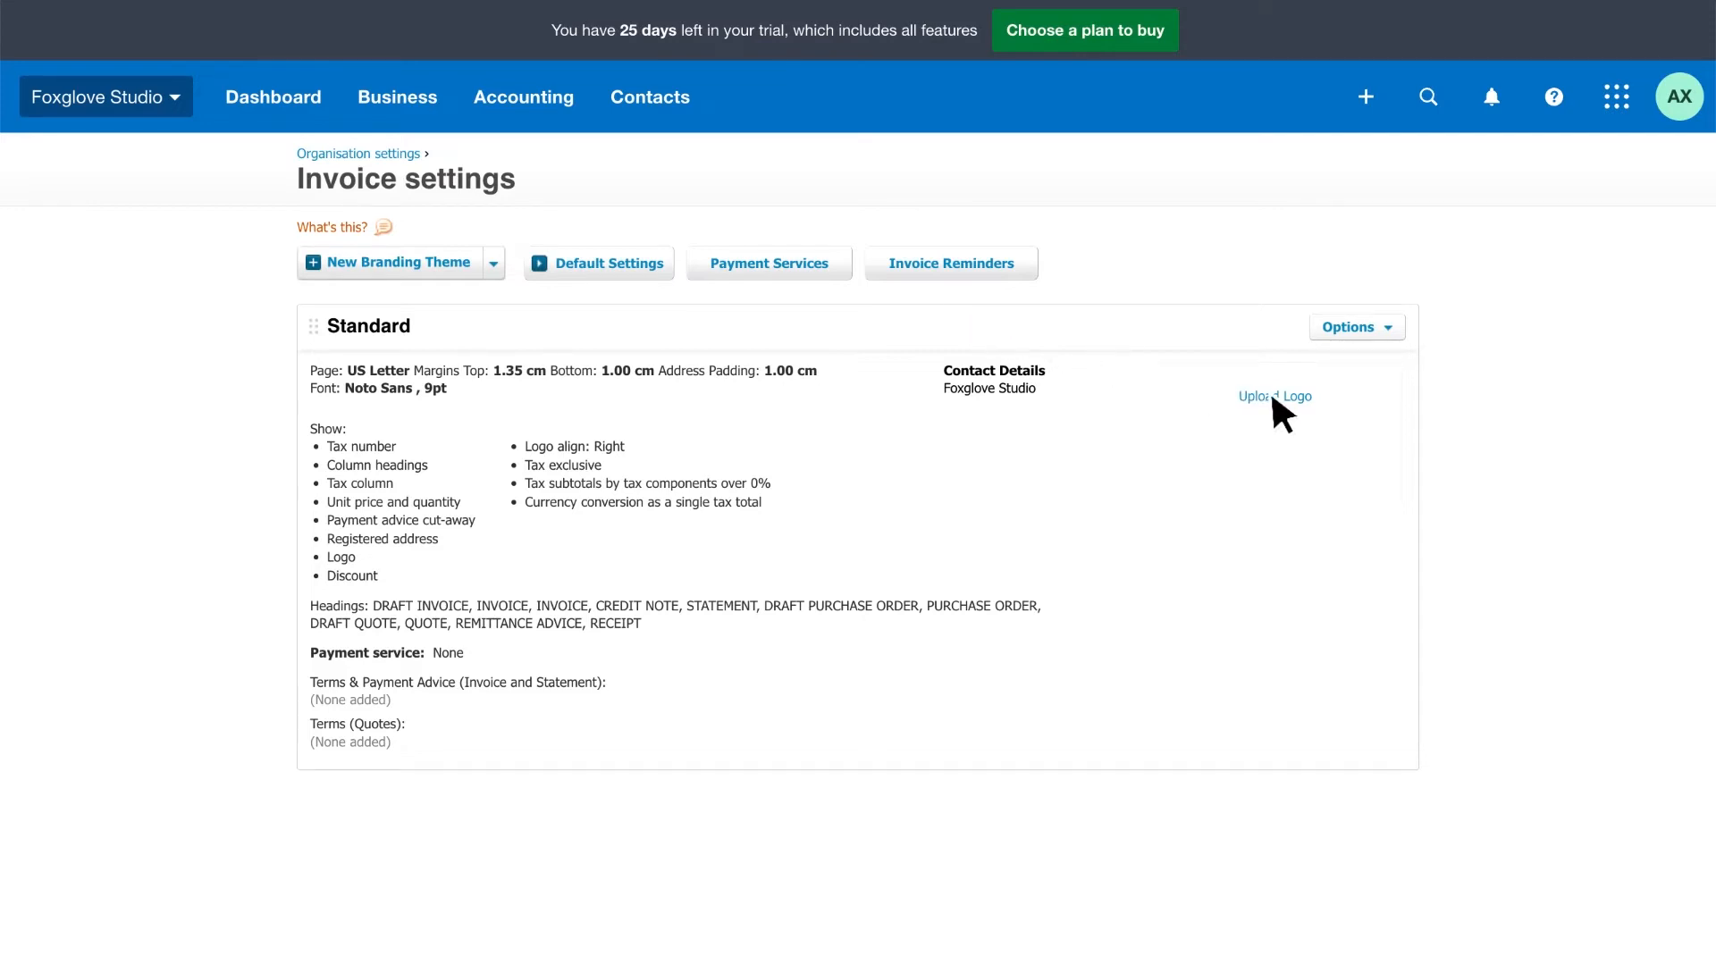
left_click(1273, 396)
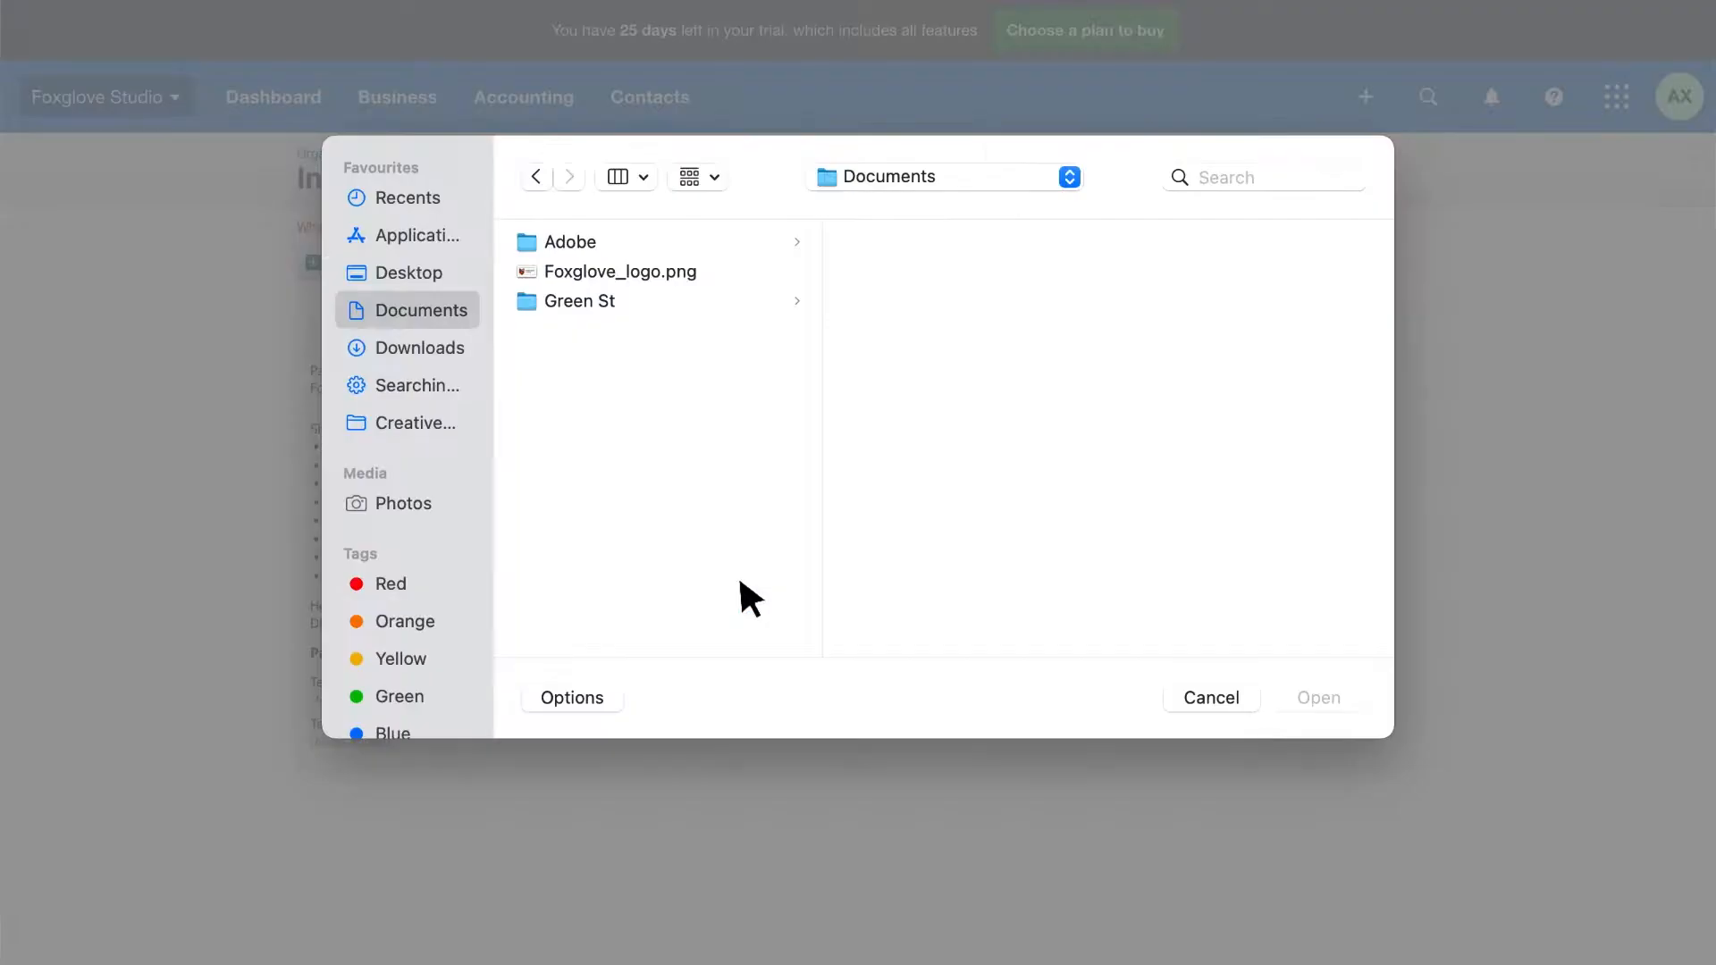
left_click(620, 272)
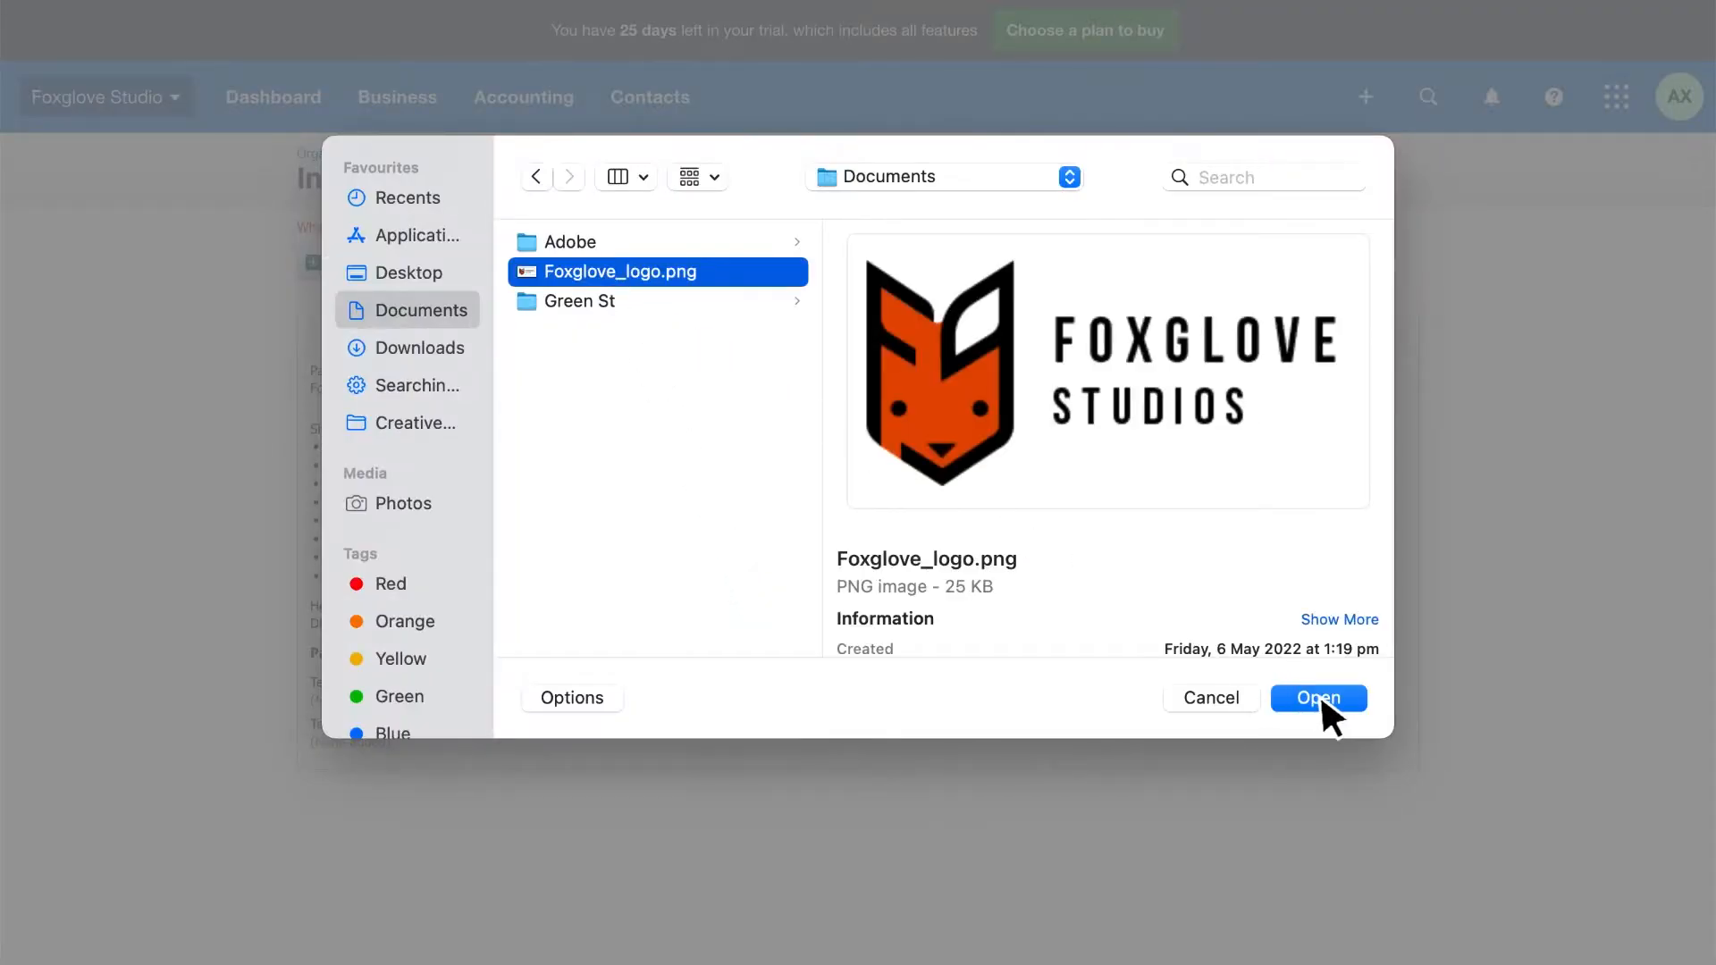
left_click(1317, 699)
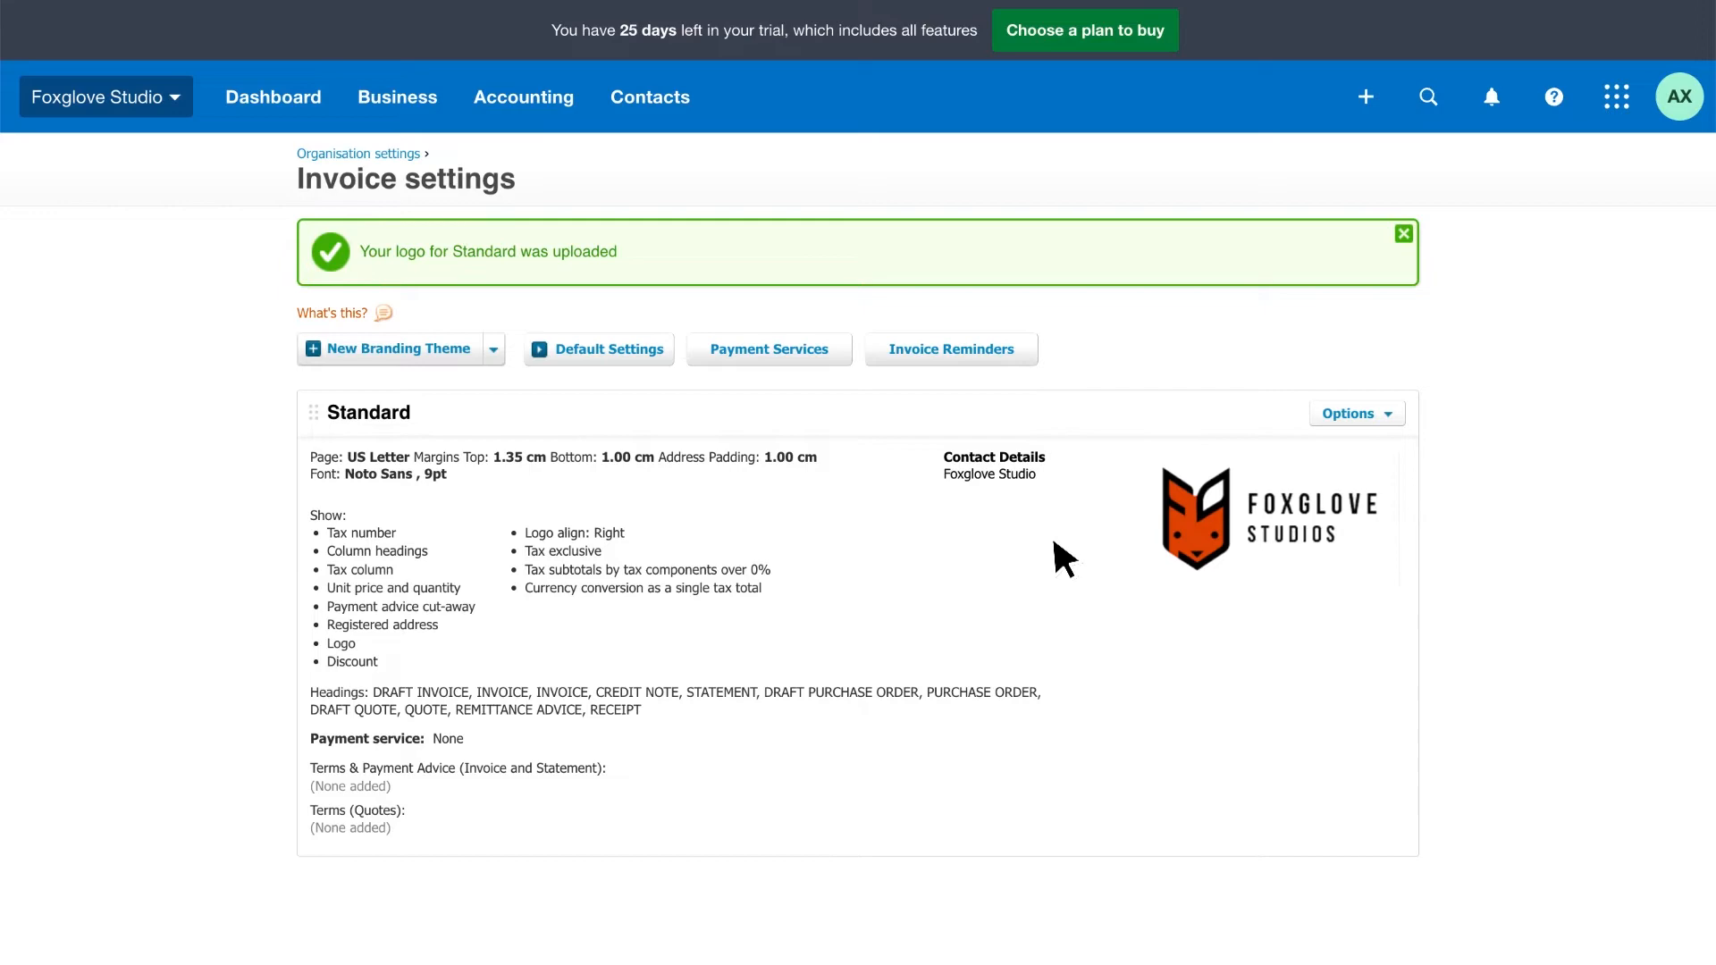
left_click(1351, 413)
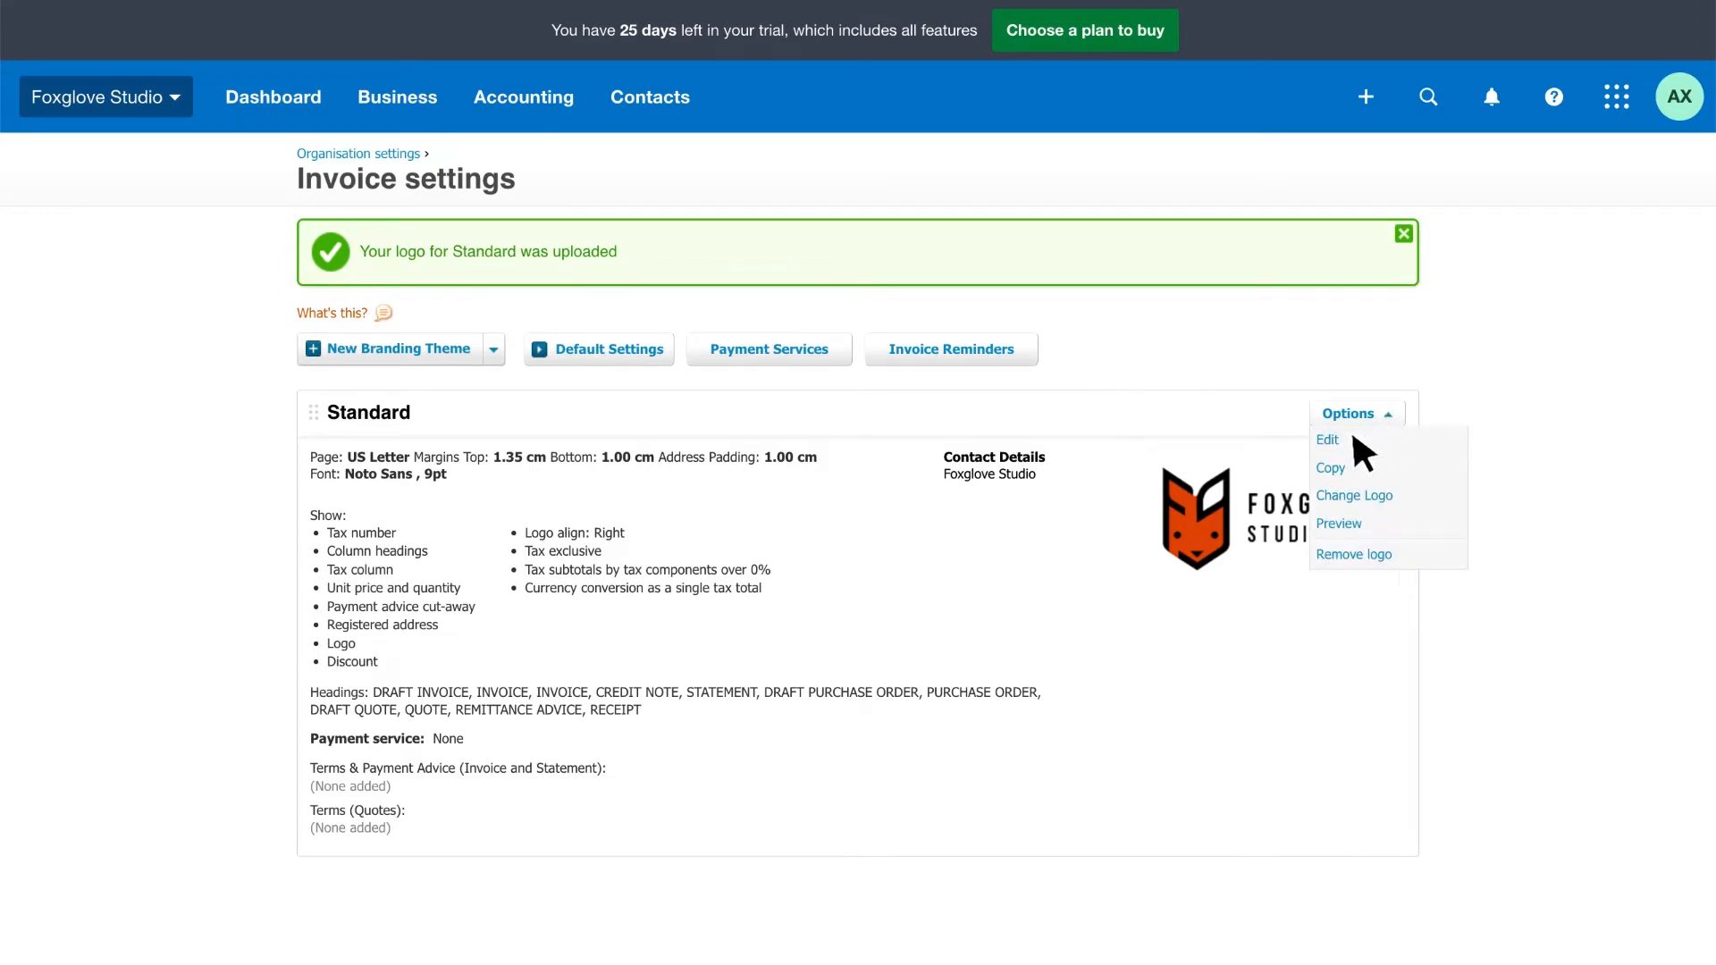
left_click(1327, 440)
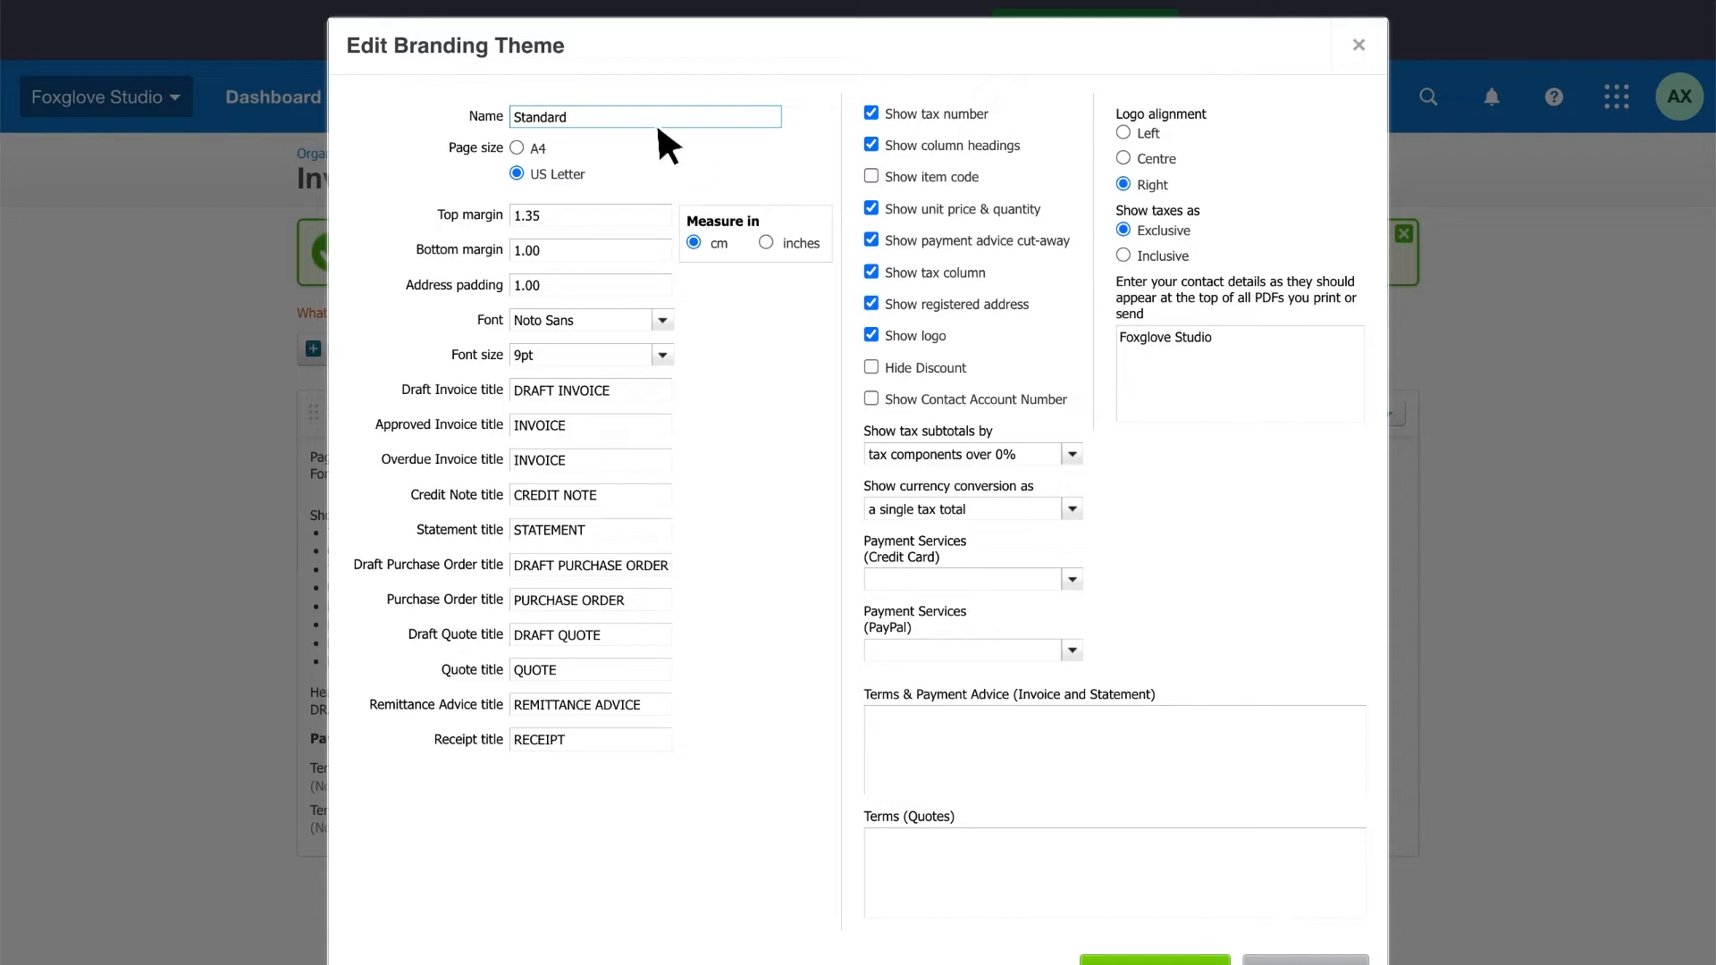
type("Photography Customers")
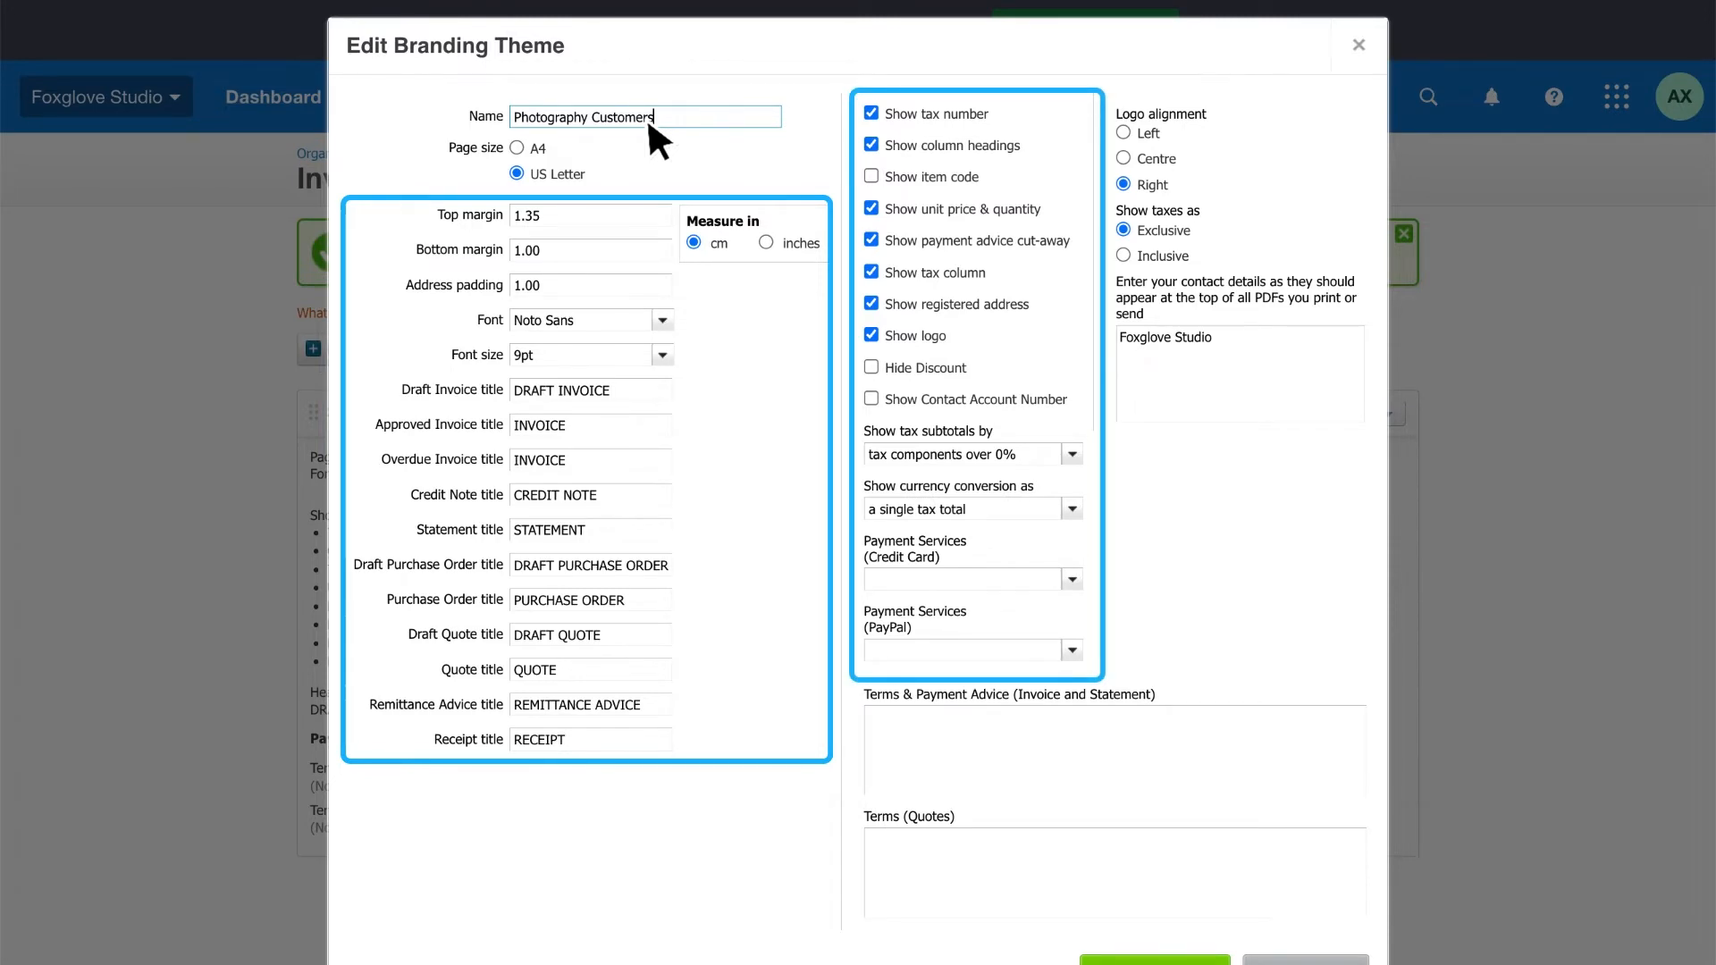
scroll("down", 3)
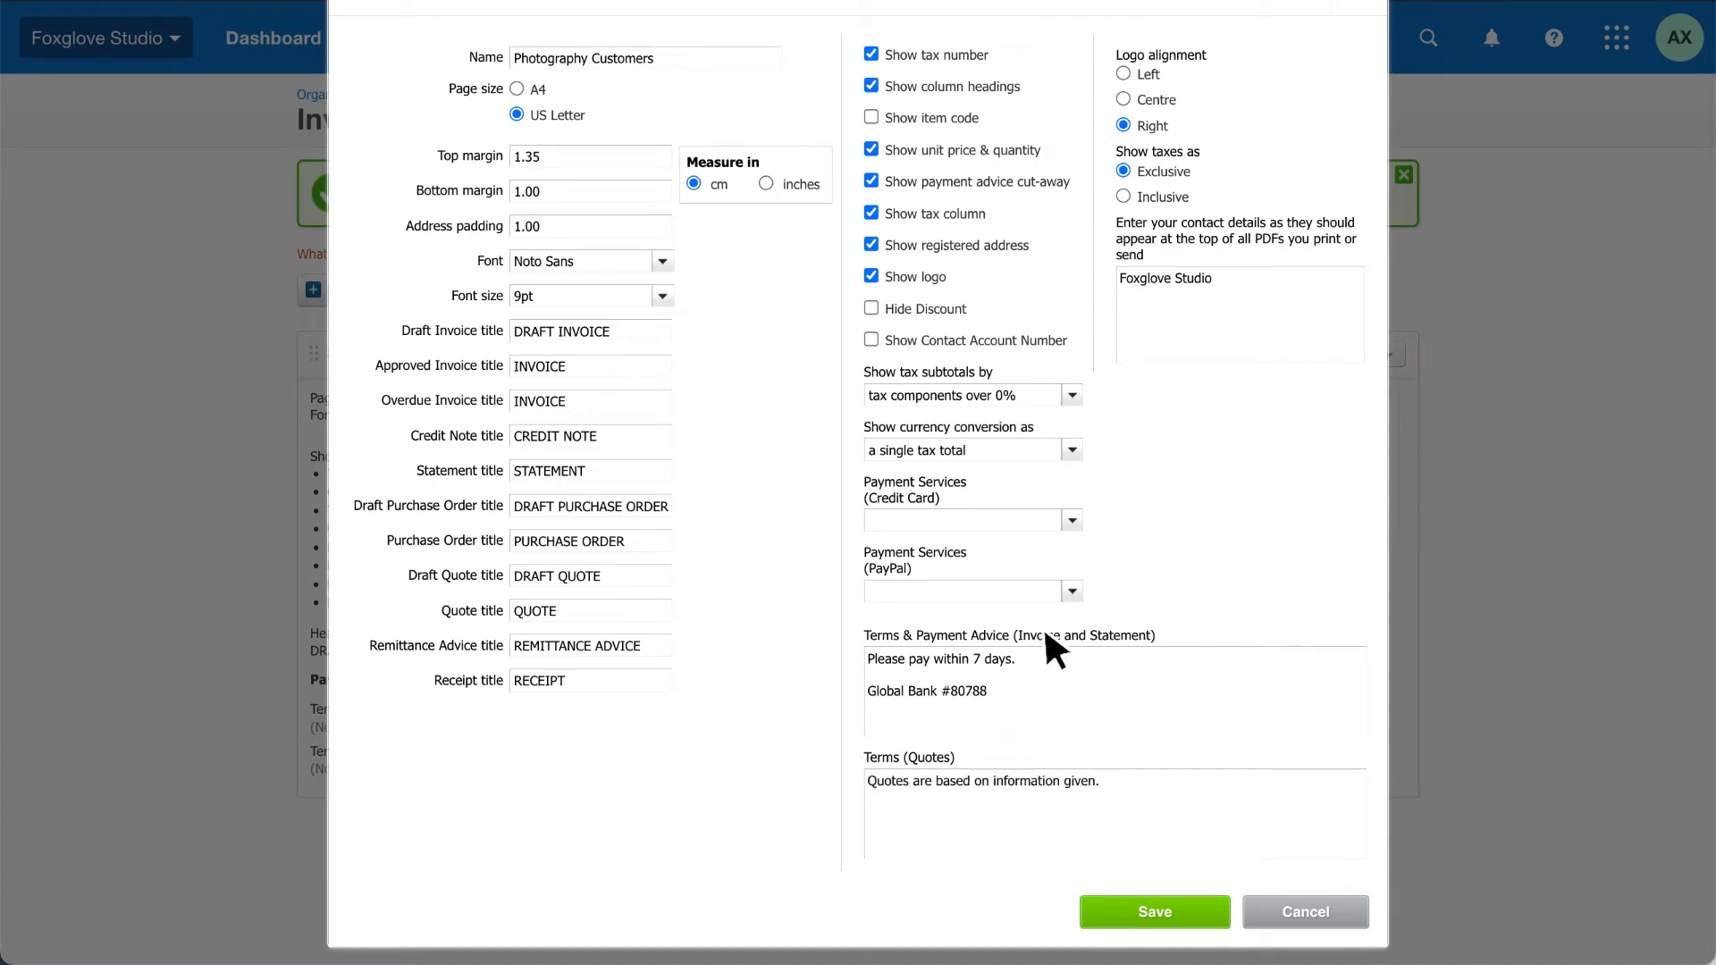
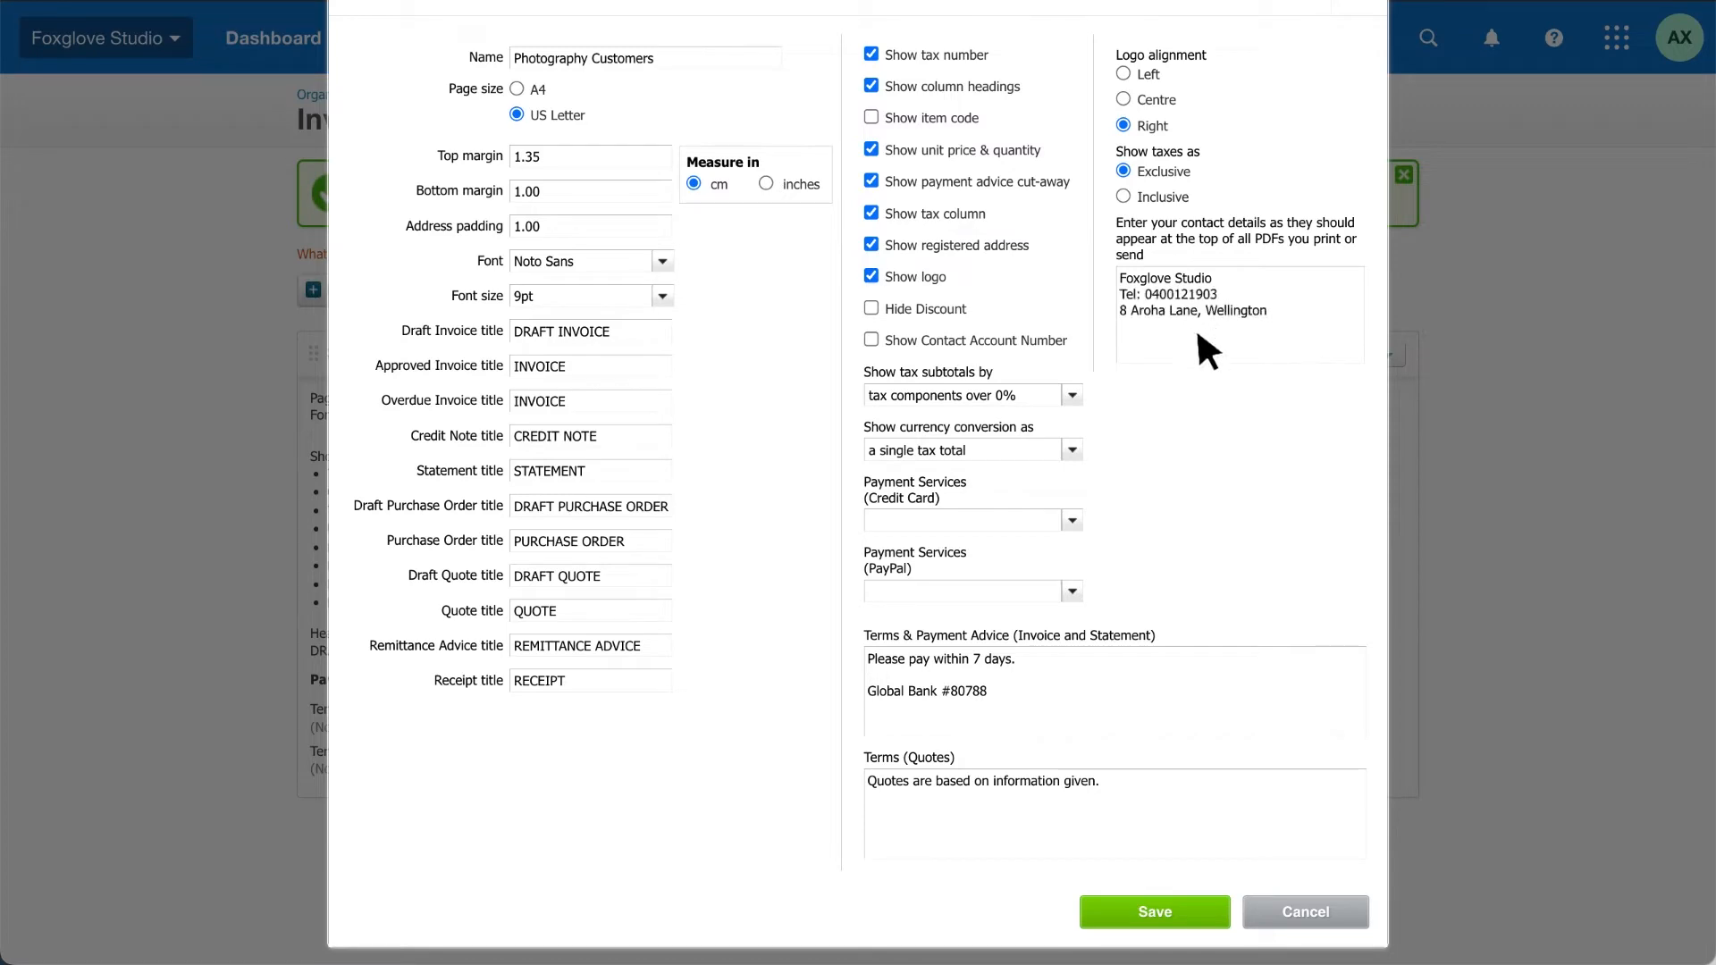
left_click(1153, 911)
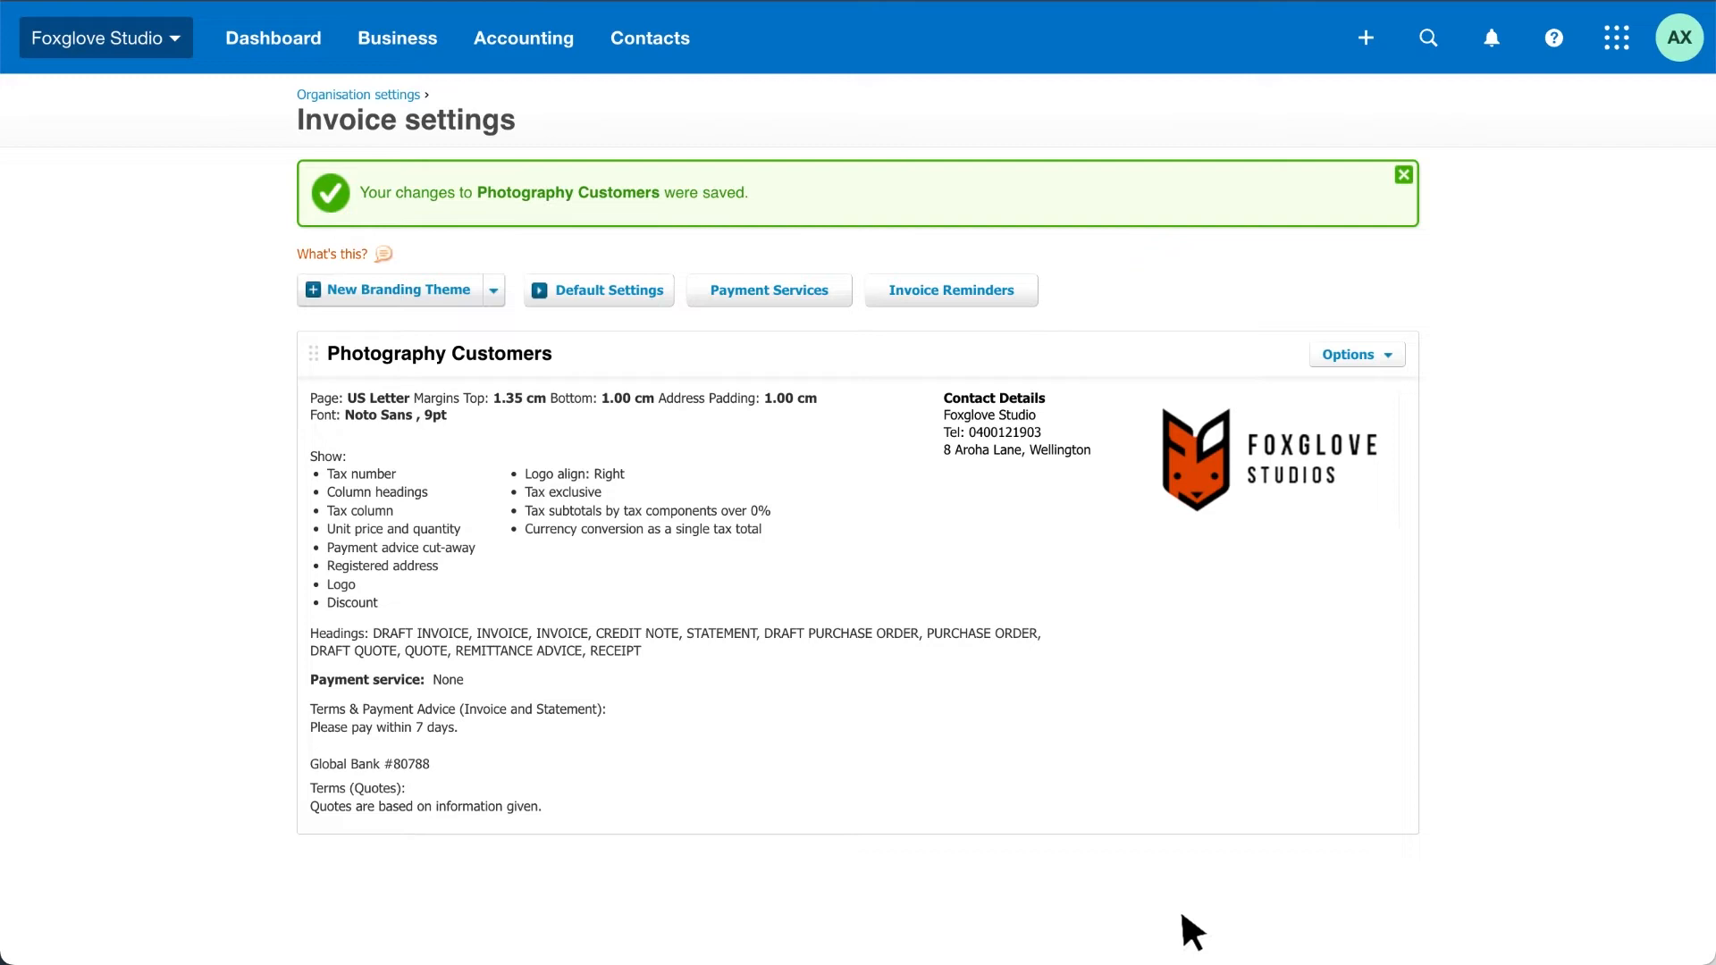
left_click(1354, 354)
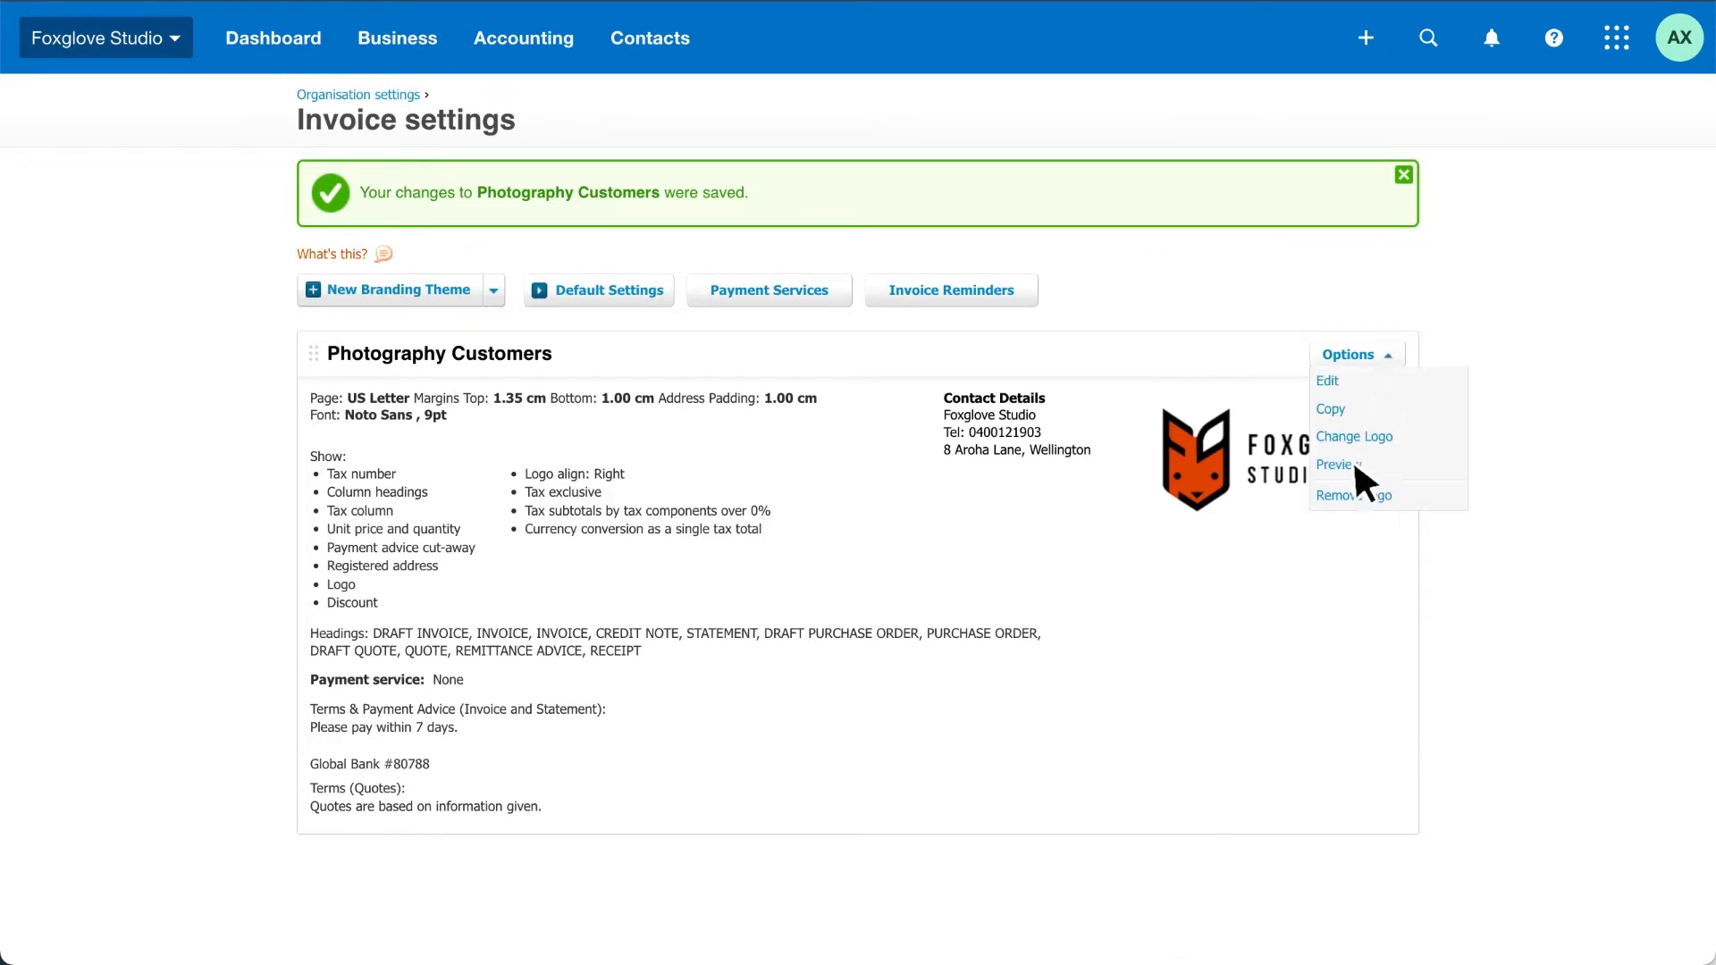
left_click(1334, 464)
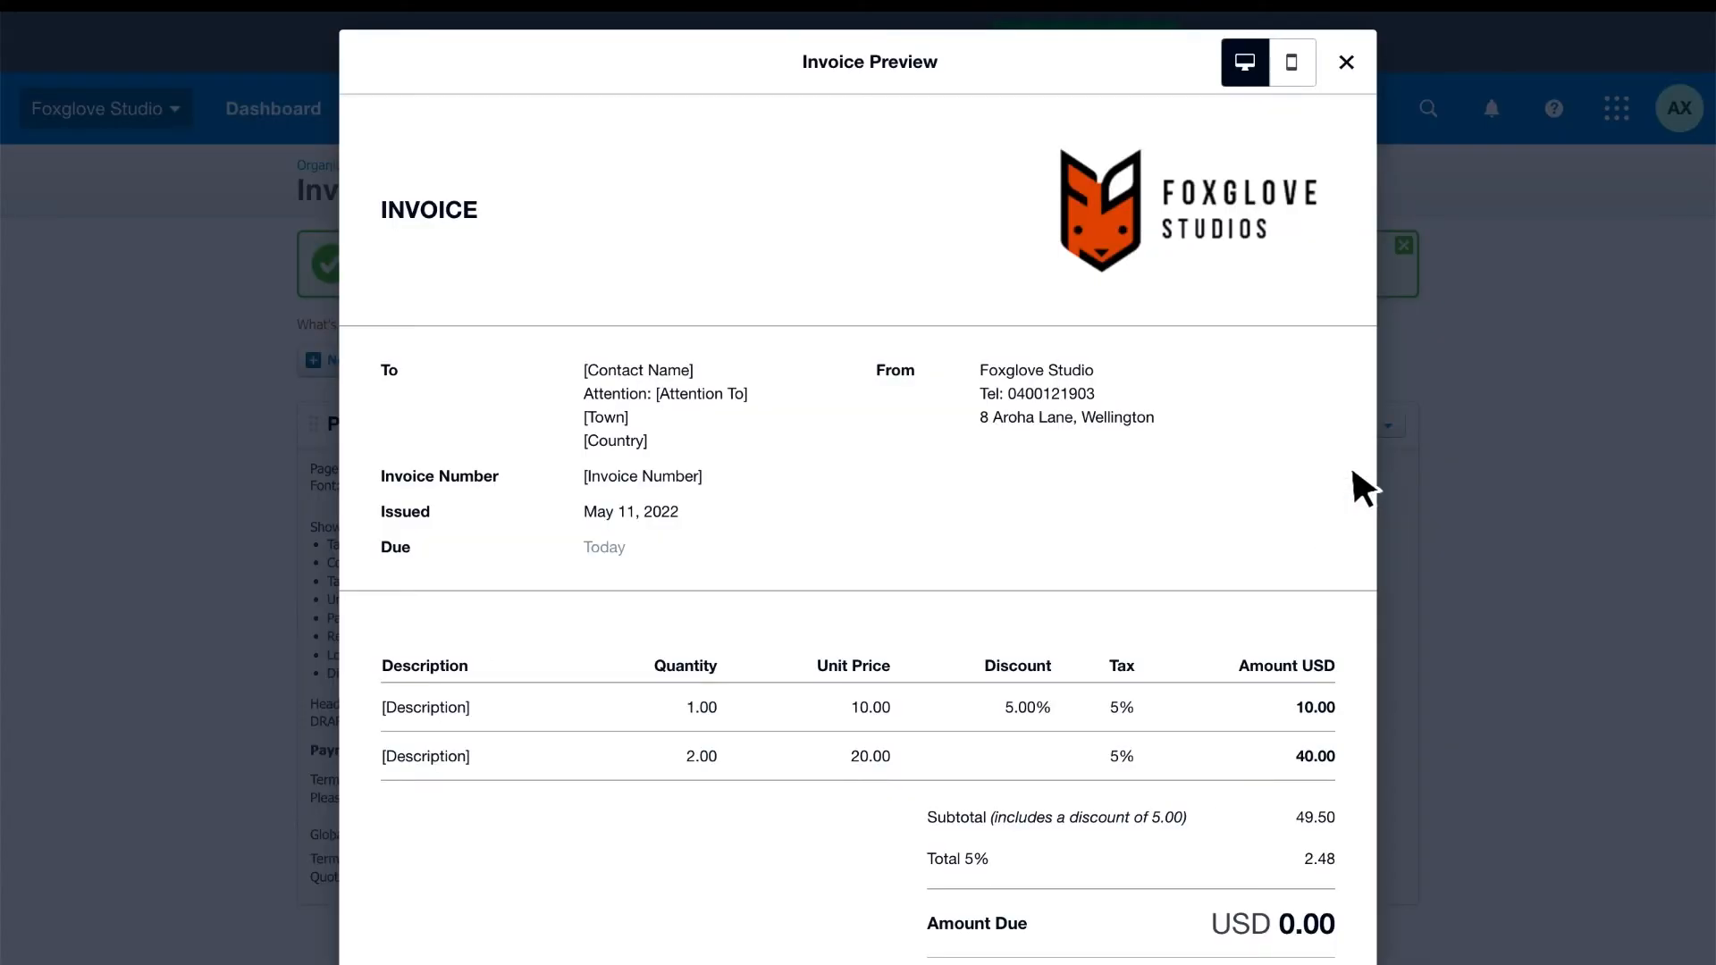
left_click(1343, 61)
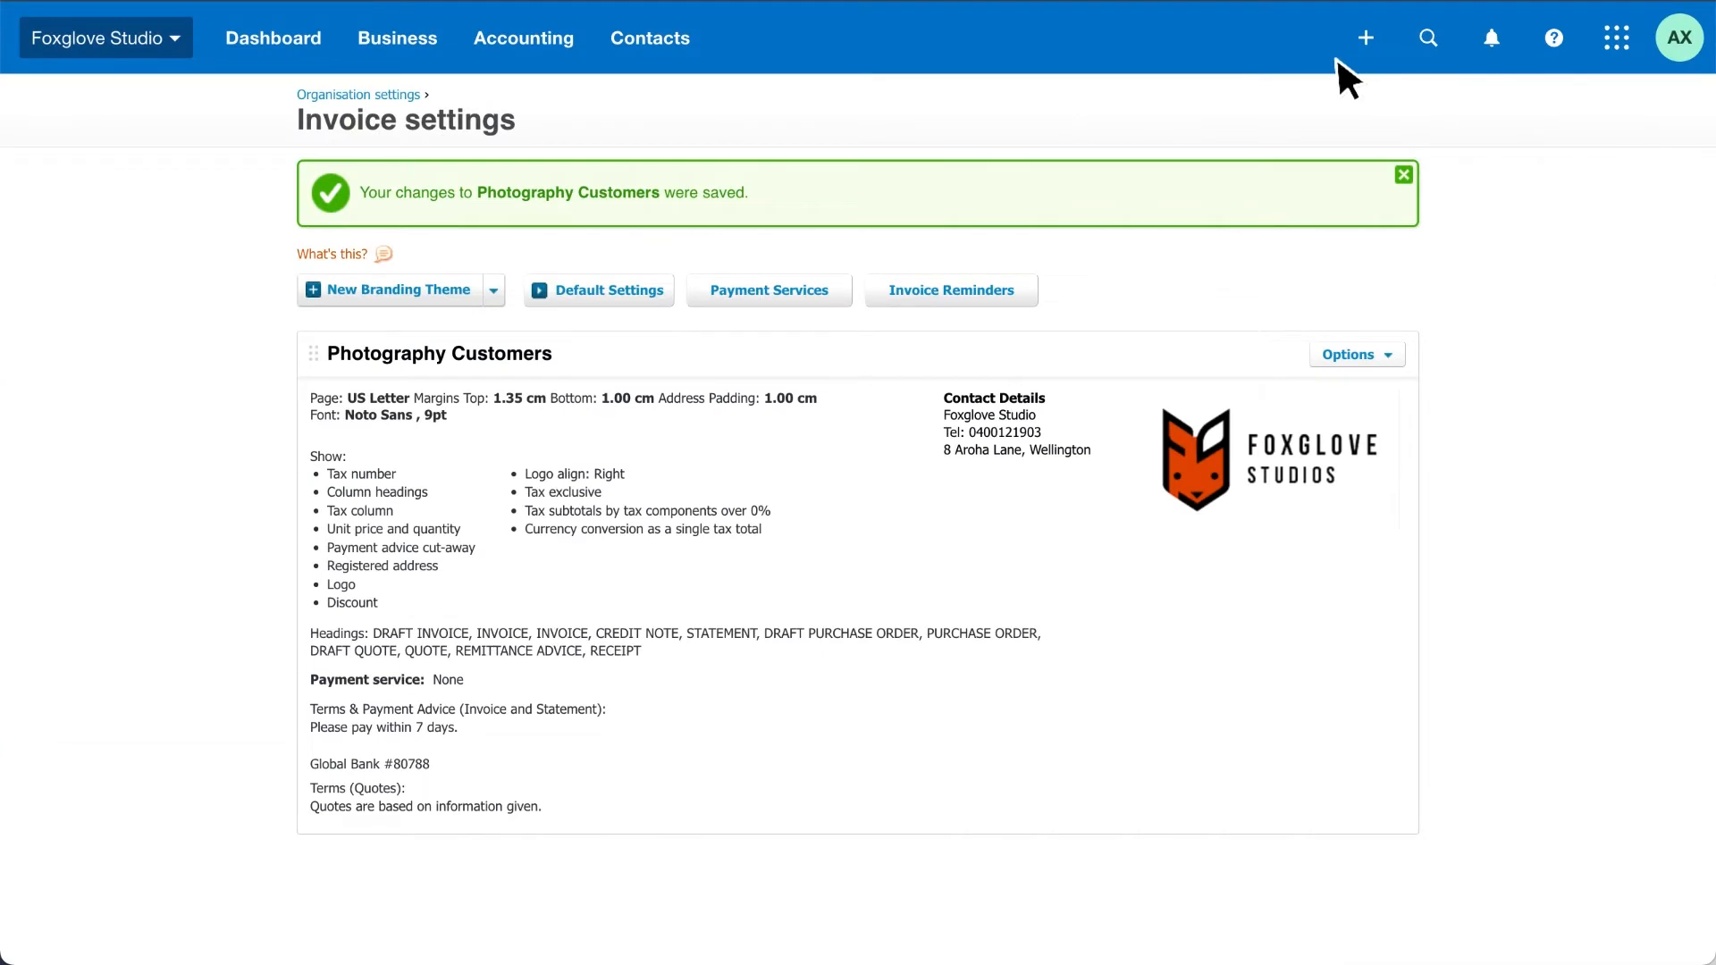
left_click(491, 290)
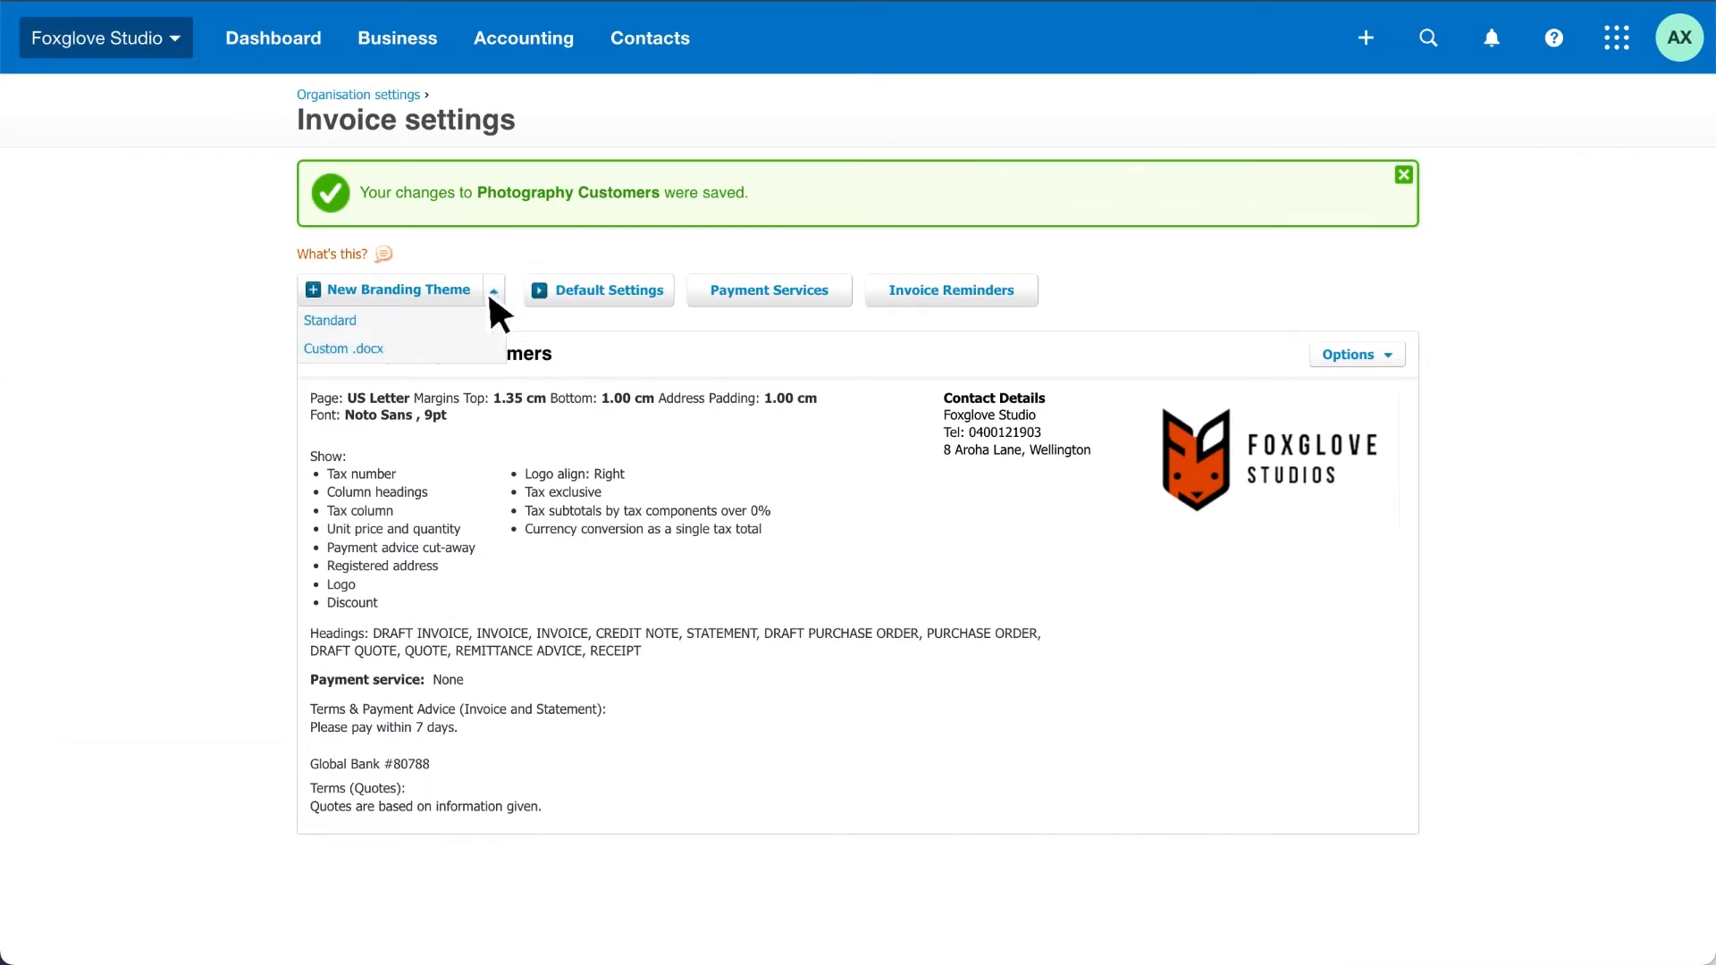
mouse_move(368, 375)
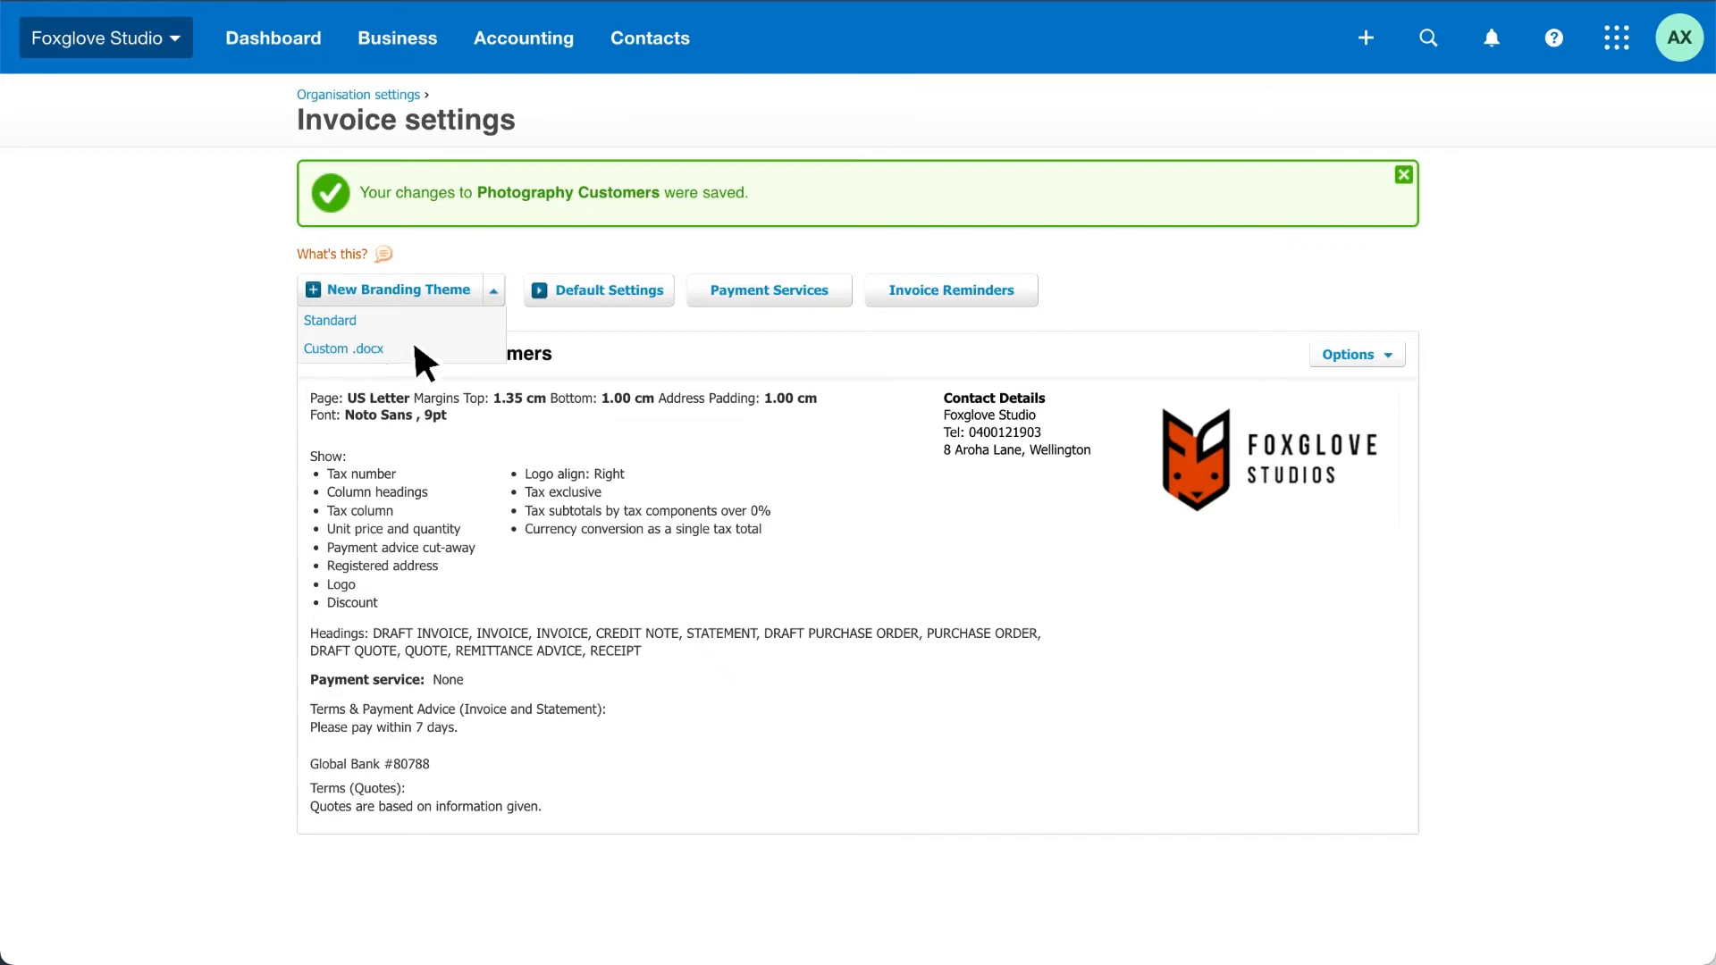
- Set default due dates: bills and sales invoices 20th, quote expiry 10th of following month, and save
left_click(608, 290)
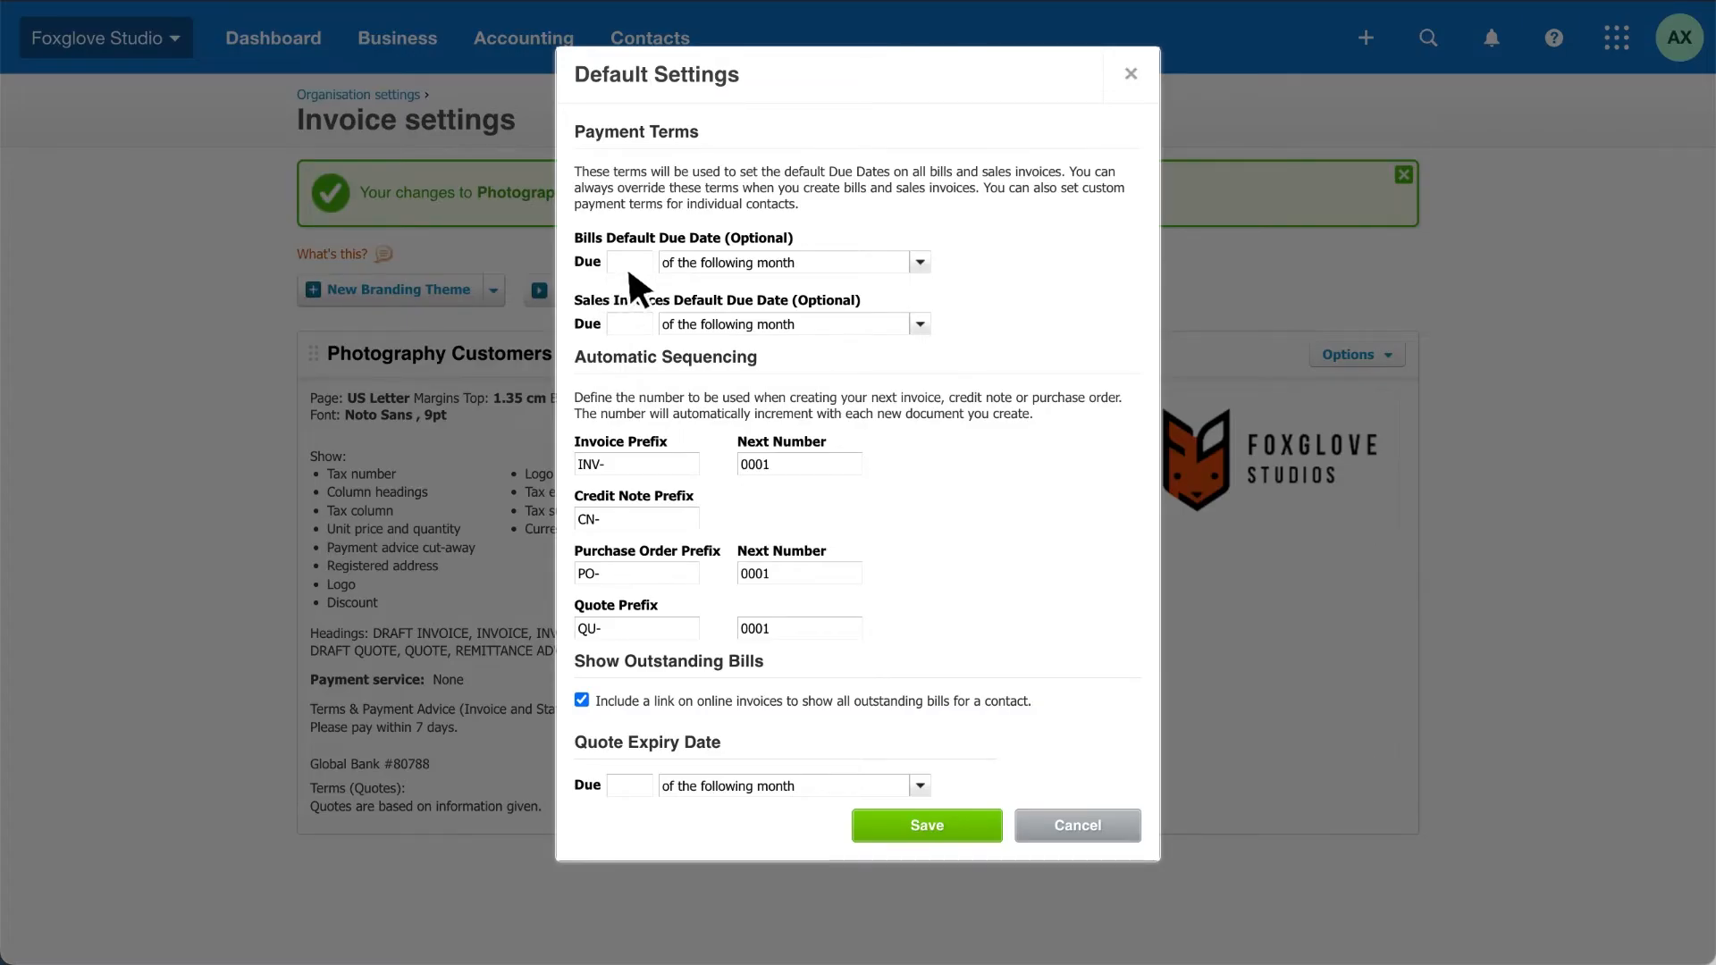
type("20")
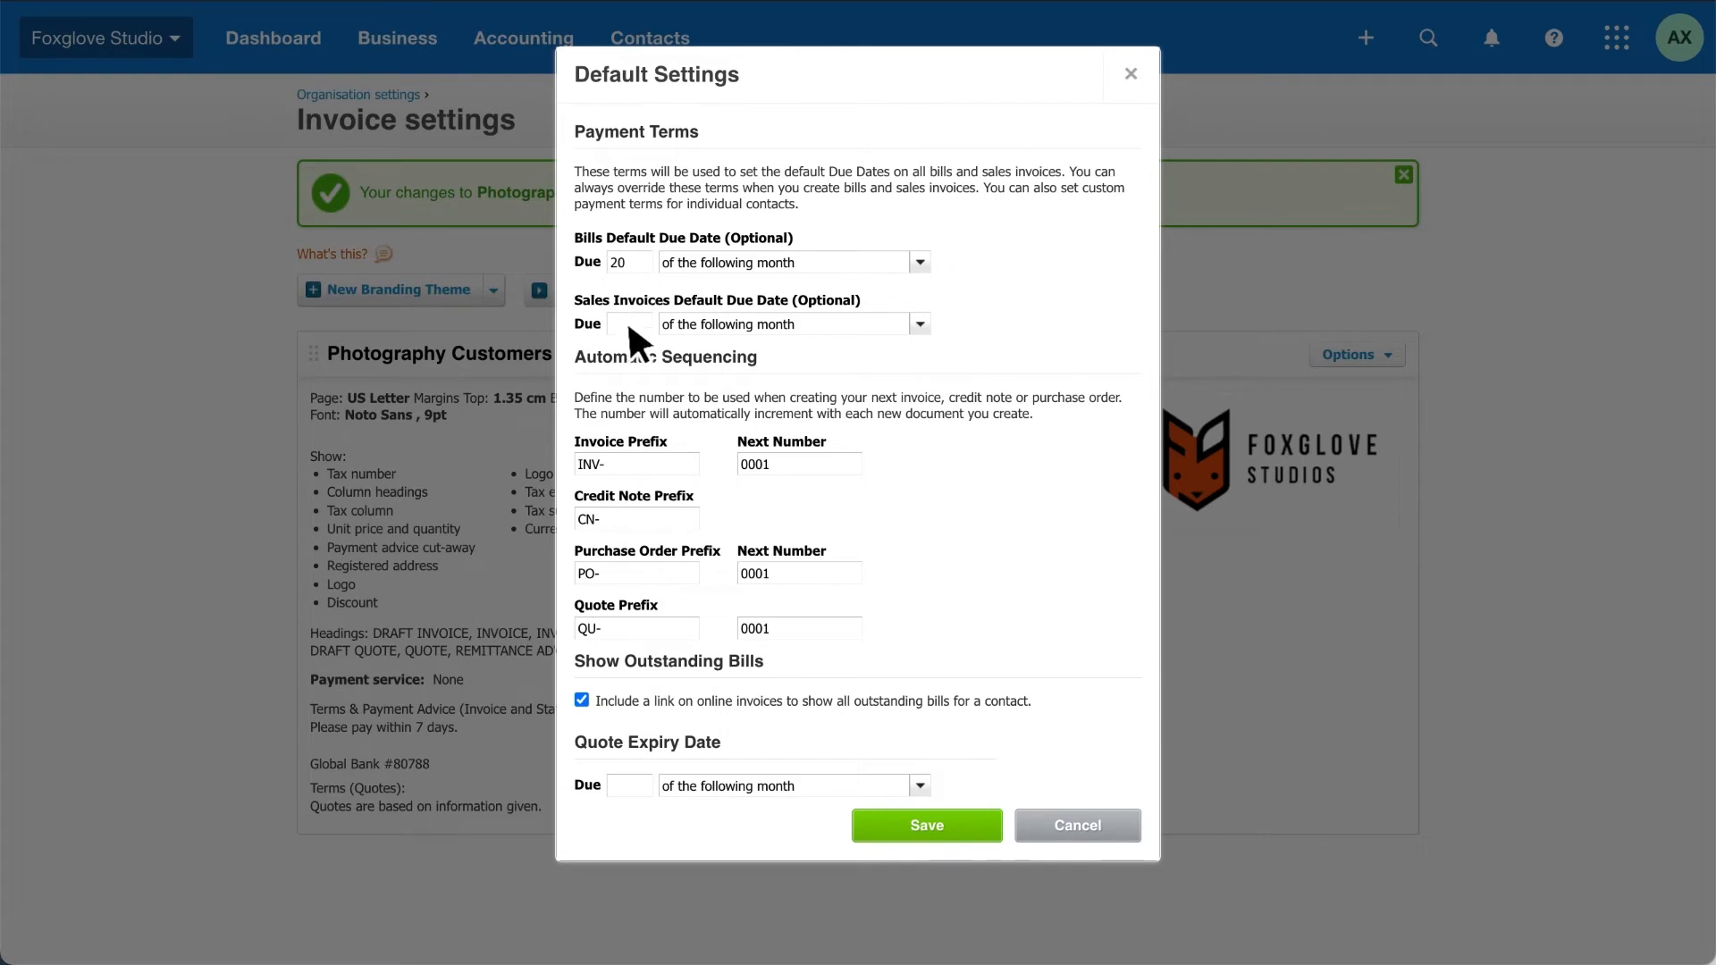
type("20")
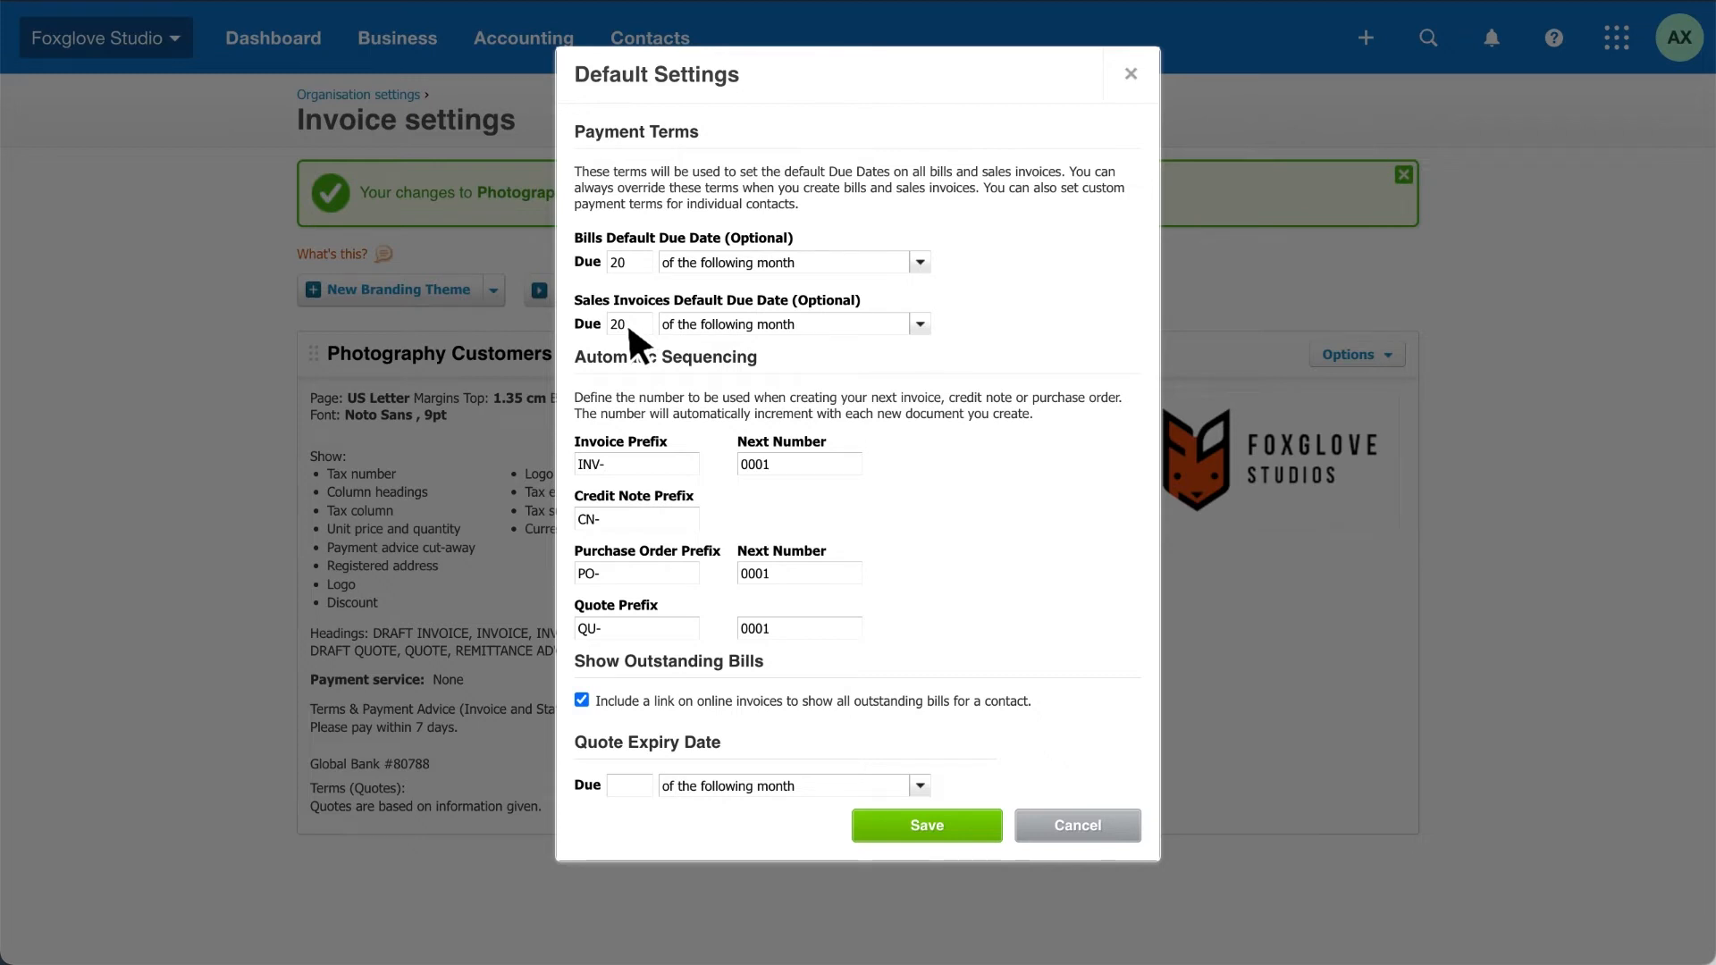
mouse_move(726, 620)
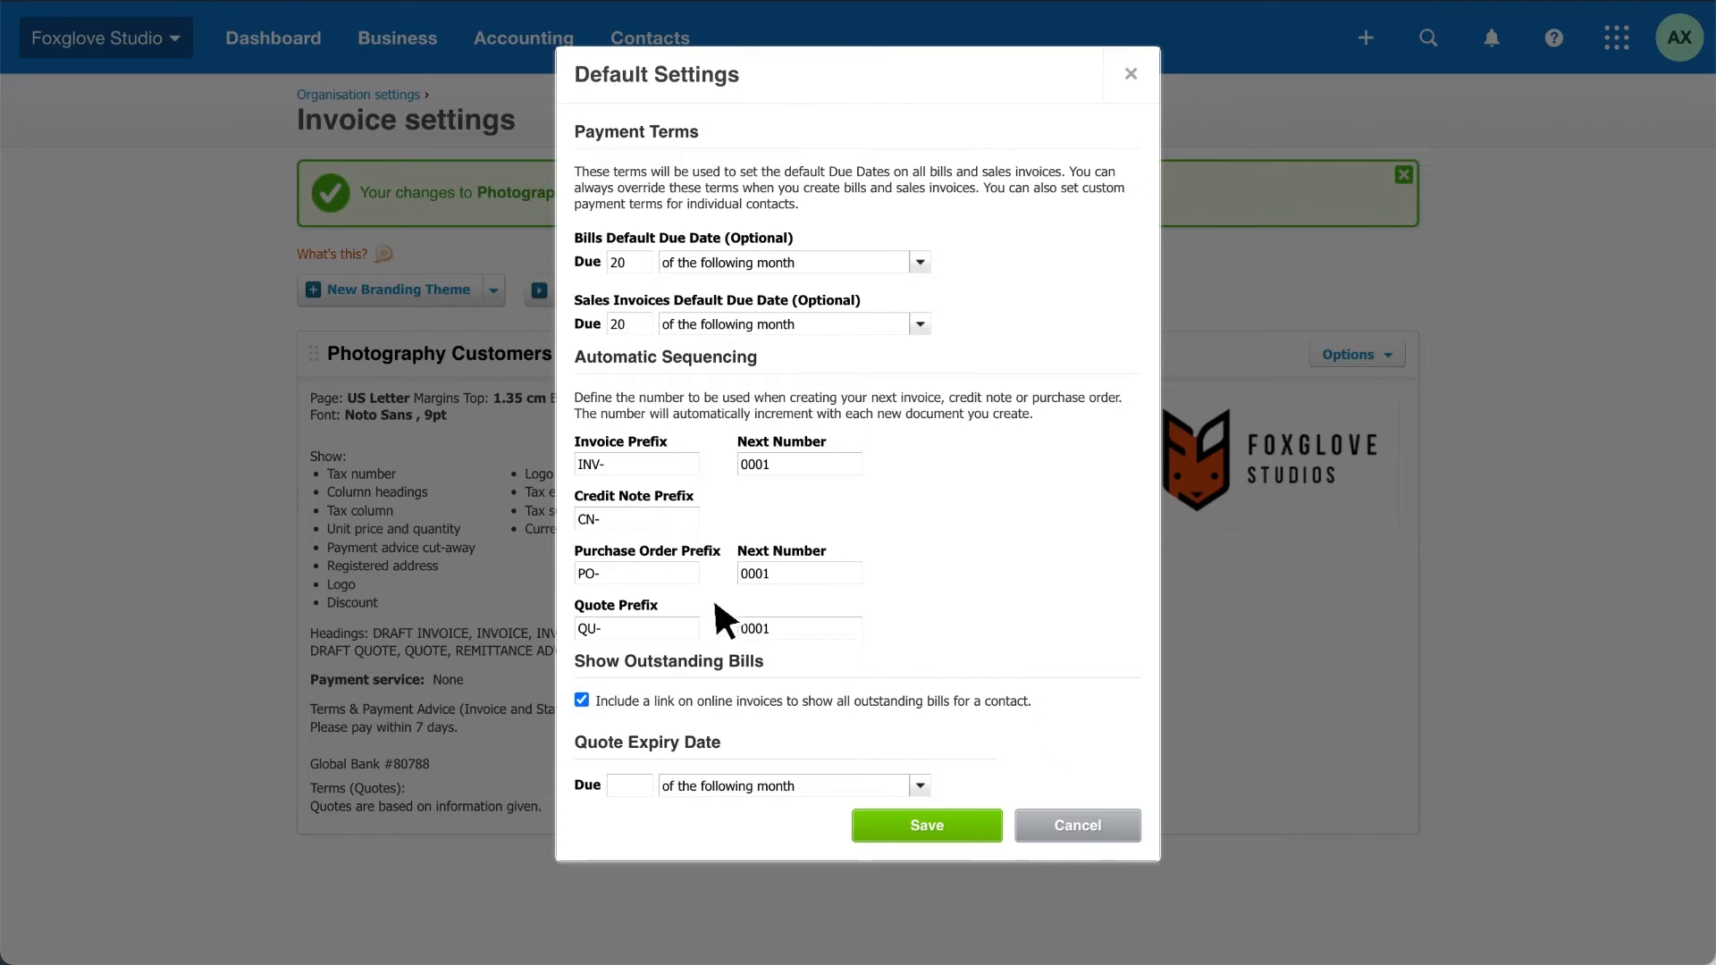
mouse_move(758, 727)
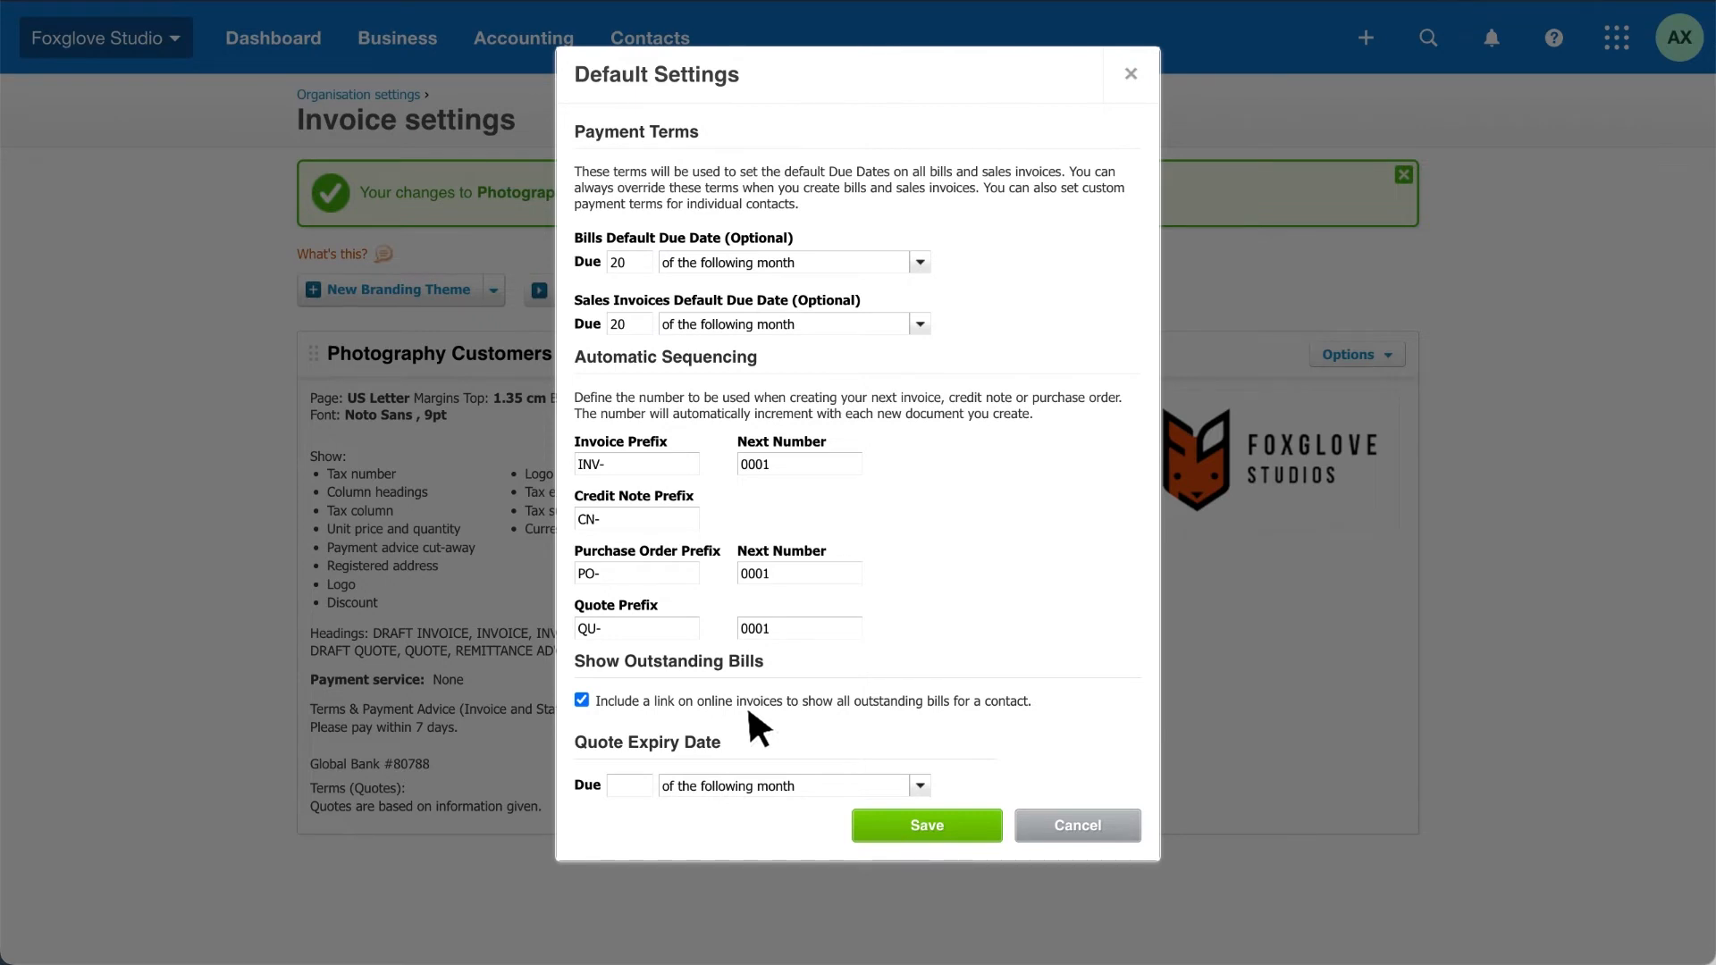
mouse_move(638, 808)
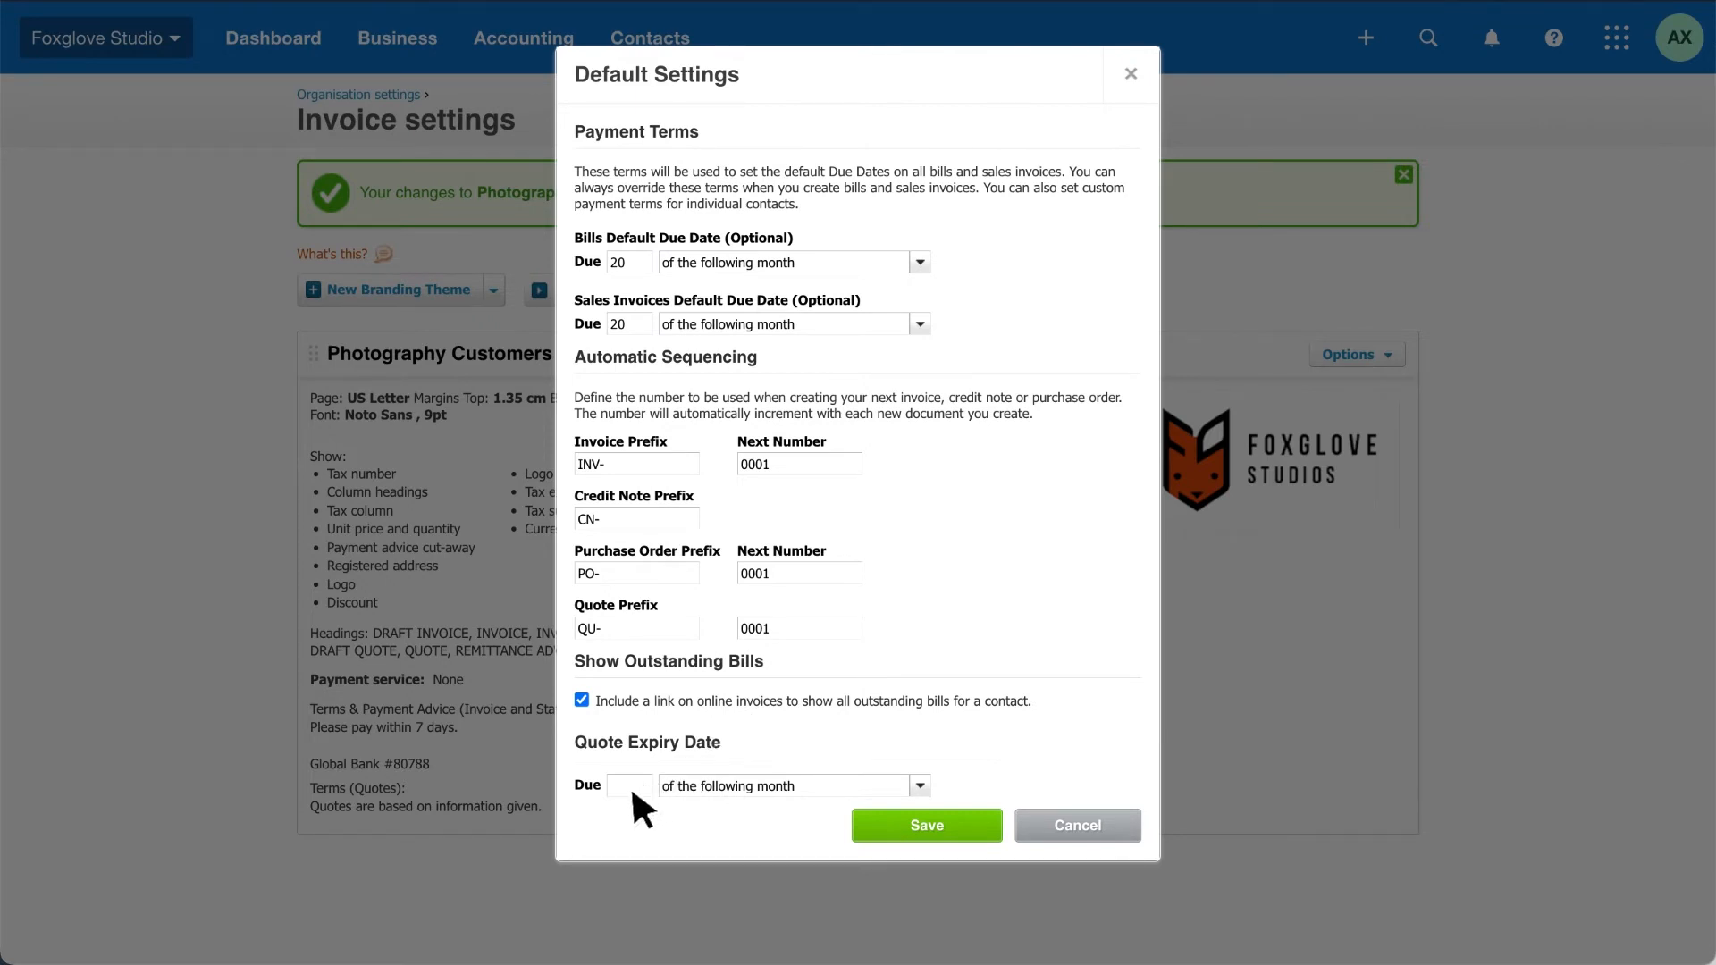
type("10")
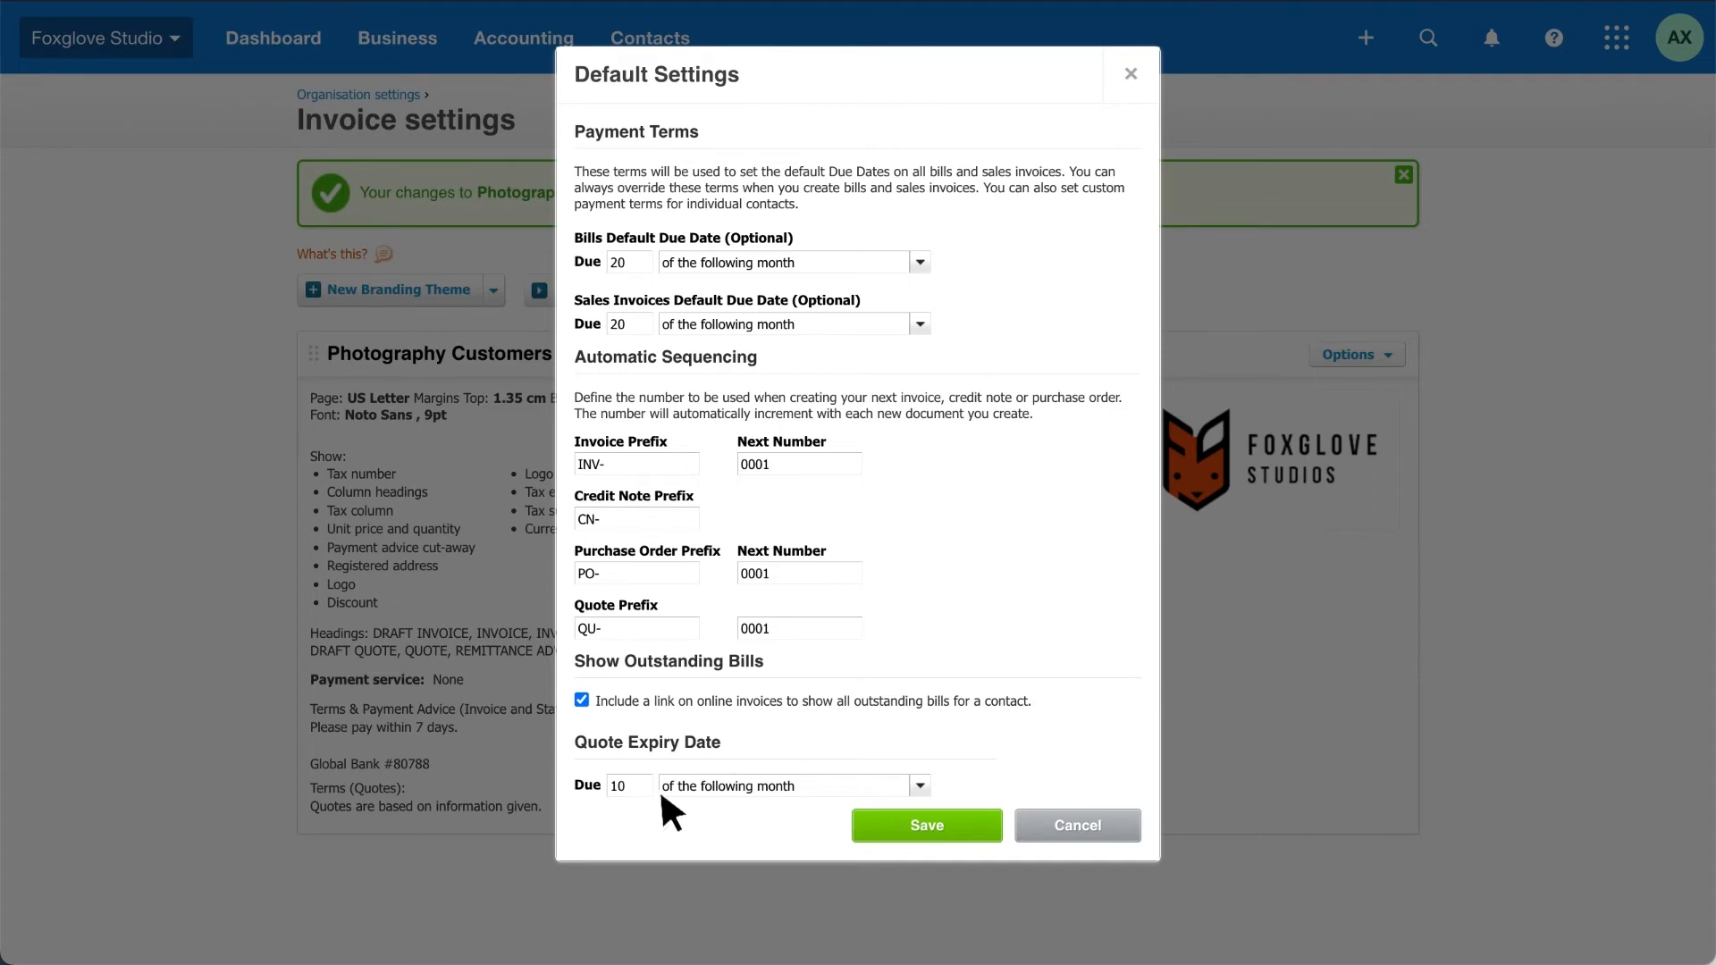
left_click(924, 826)
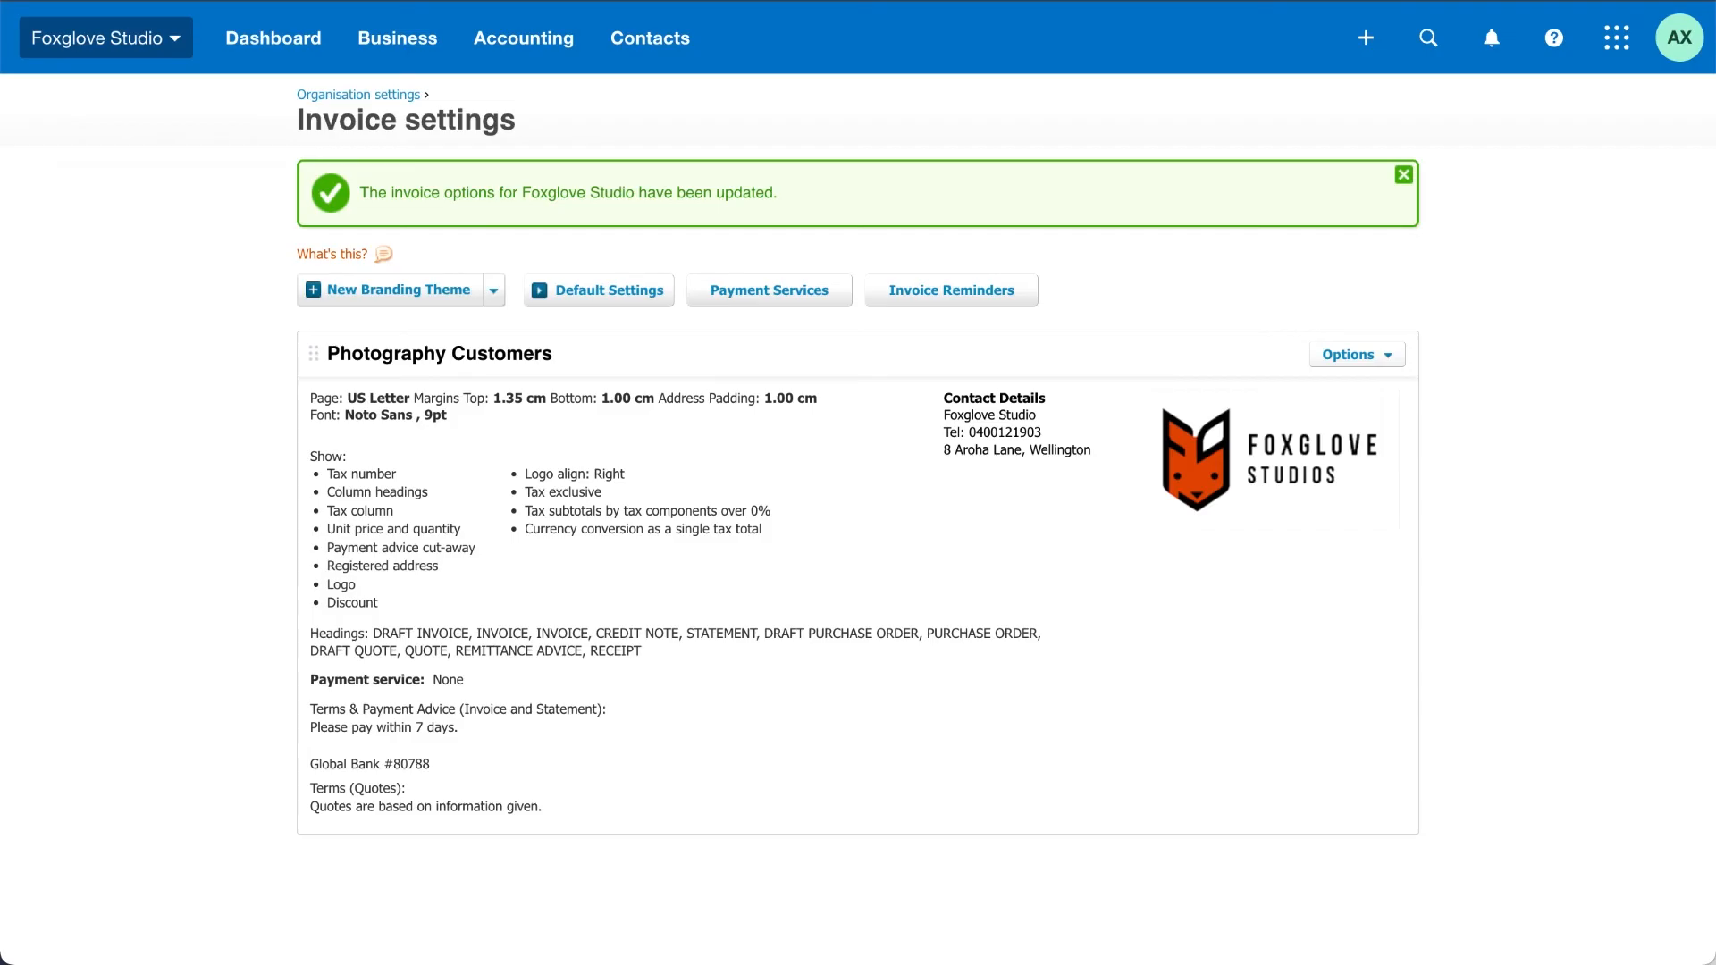
- Go to the Invoice Reminders page listing 7, 14 and 21 days overdue reminders
left_click(768, 290)
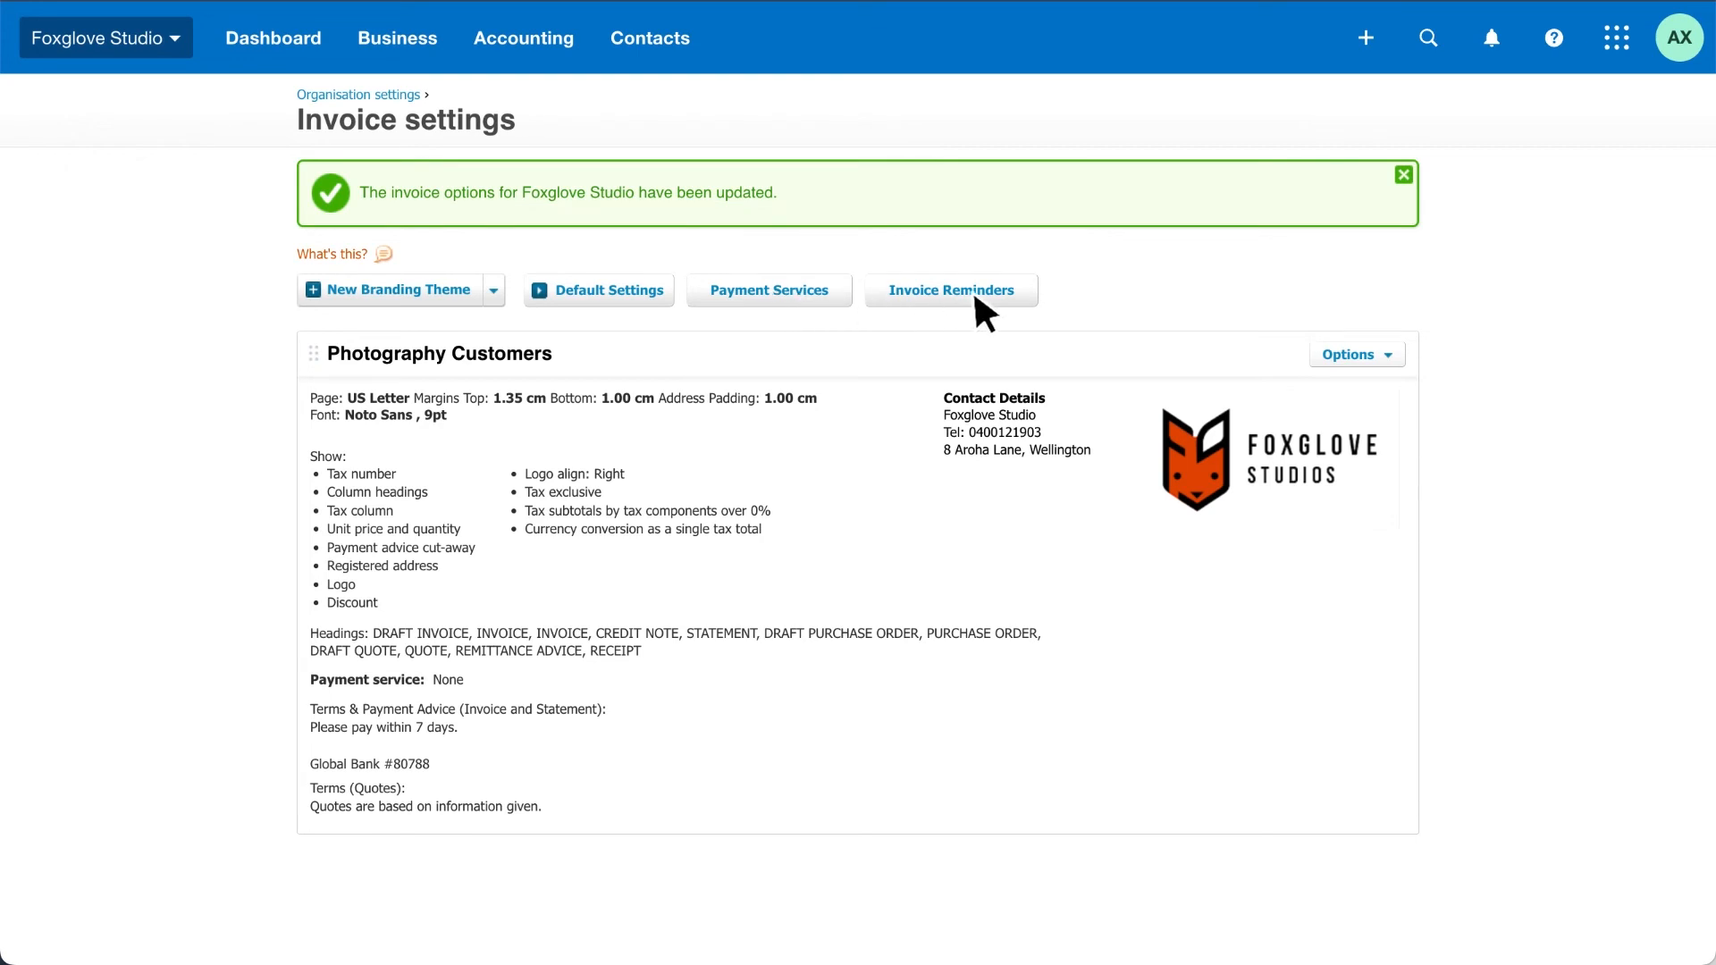
left_click(949, 289)
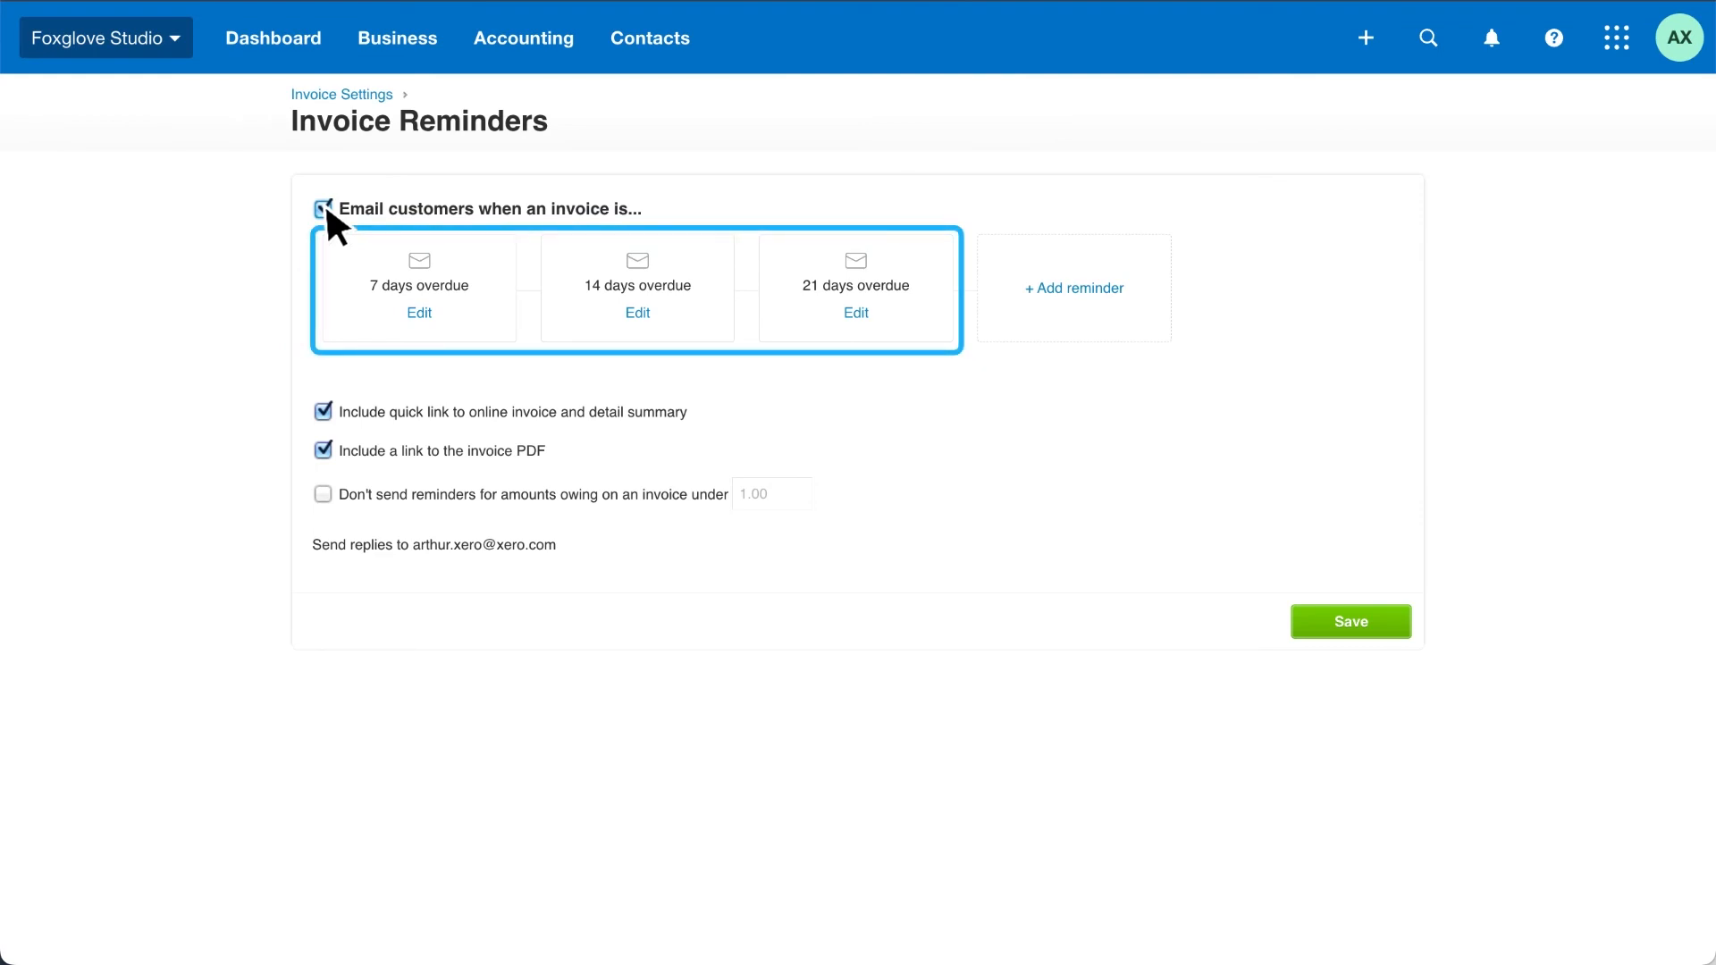
- Skip reminders for amounts under 1.00, review the 7-day reminder email, and save
left_click(321, 494)
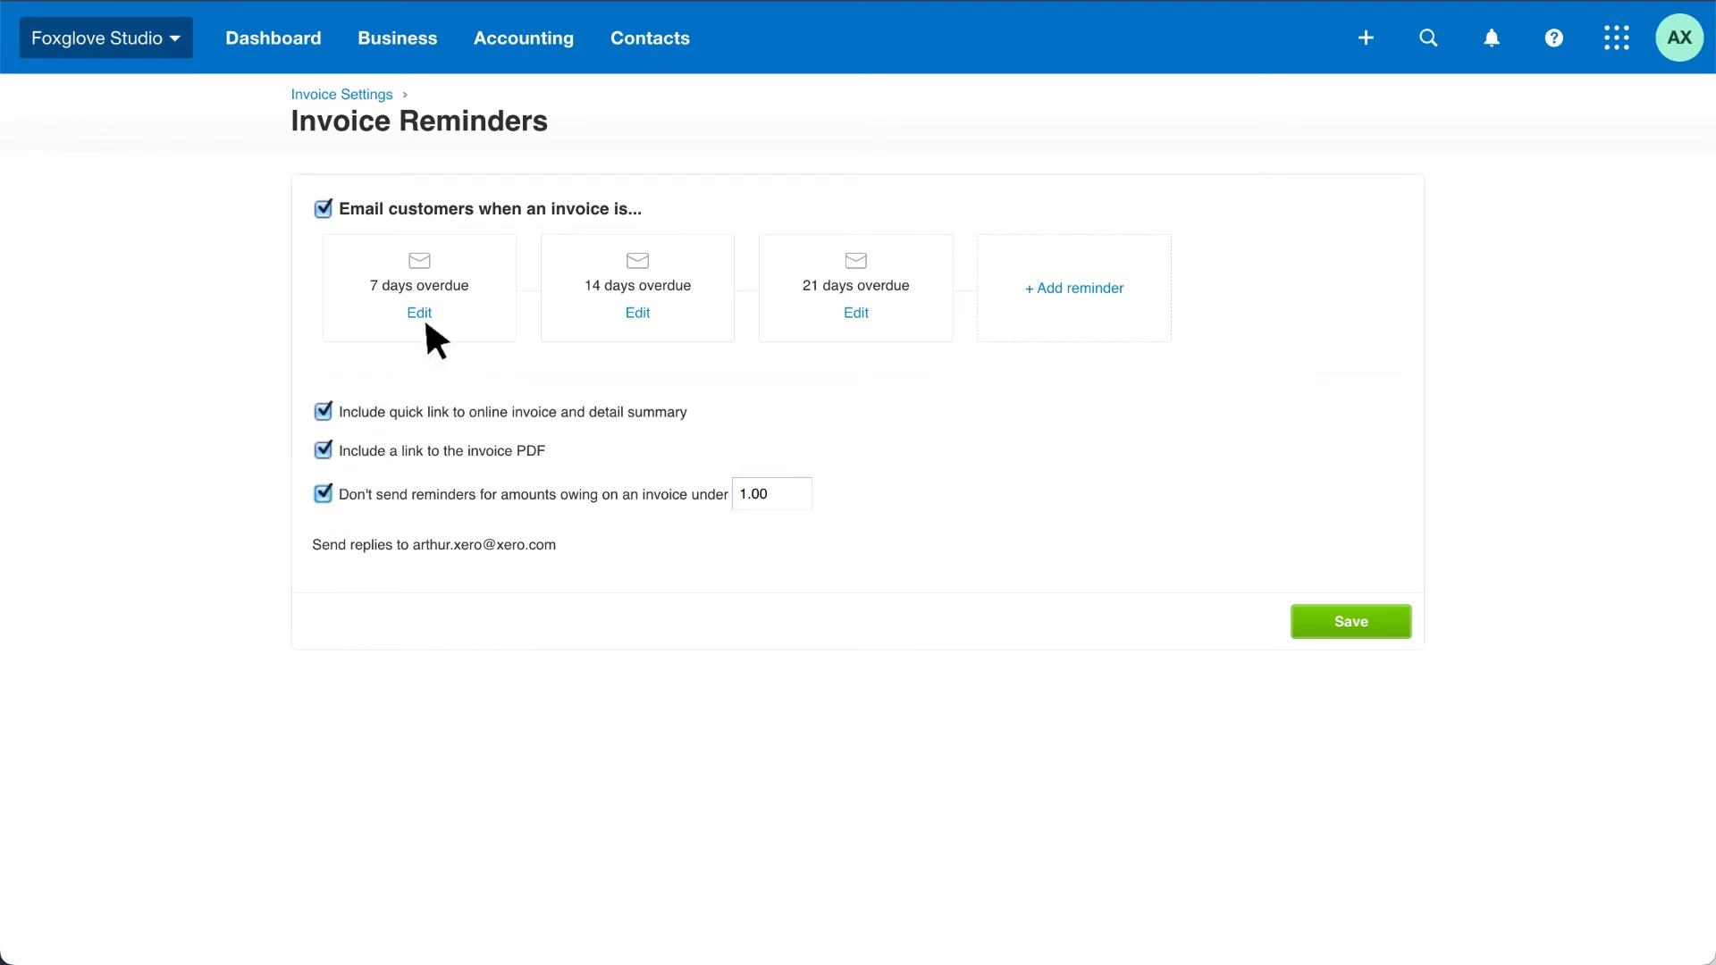
left_click(418, 311)
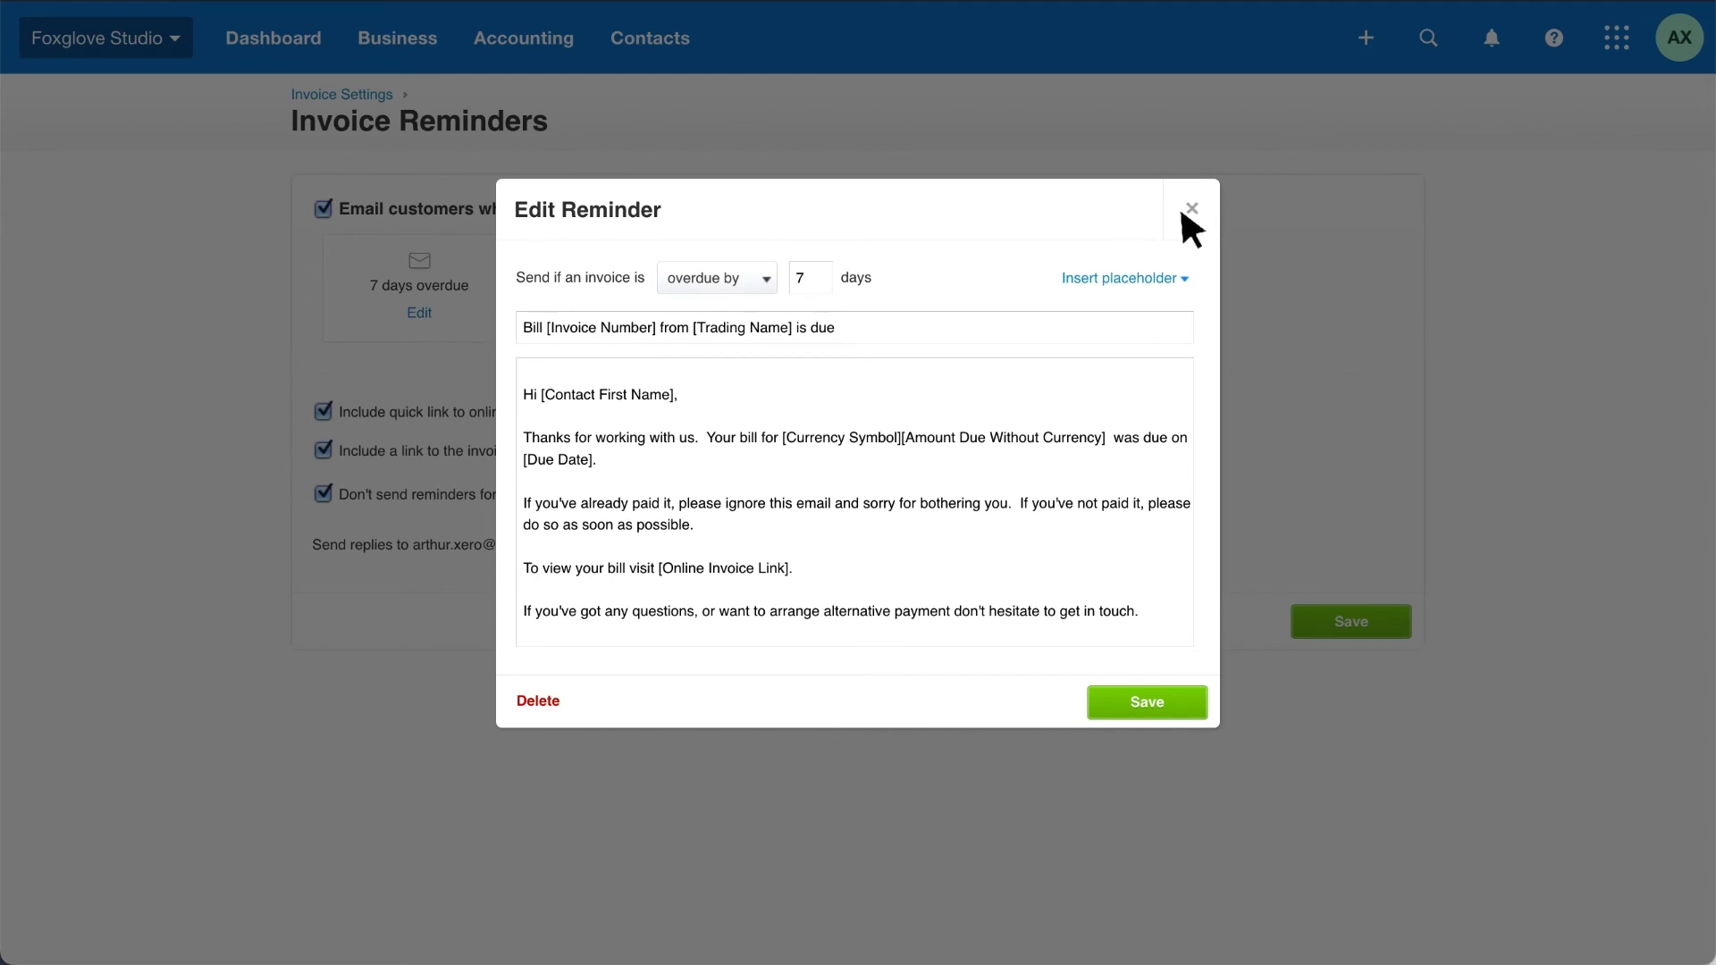
left_click(1190, 208)
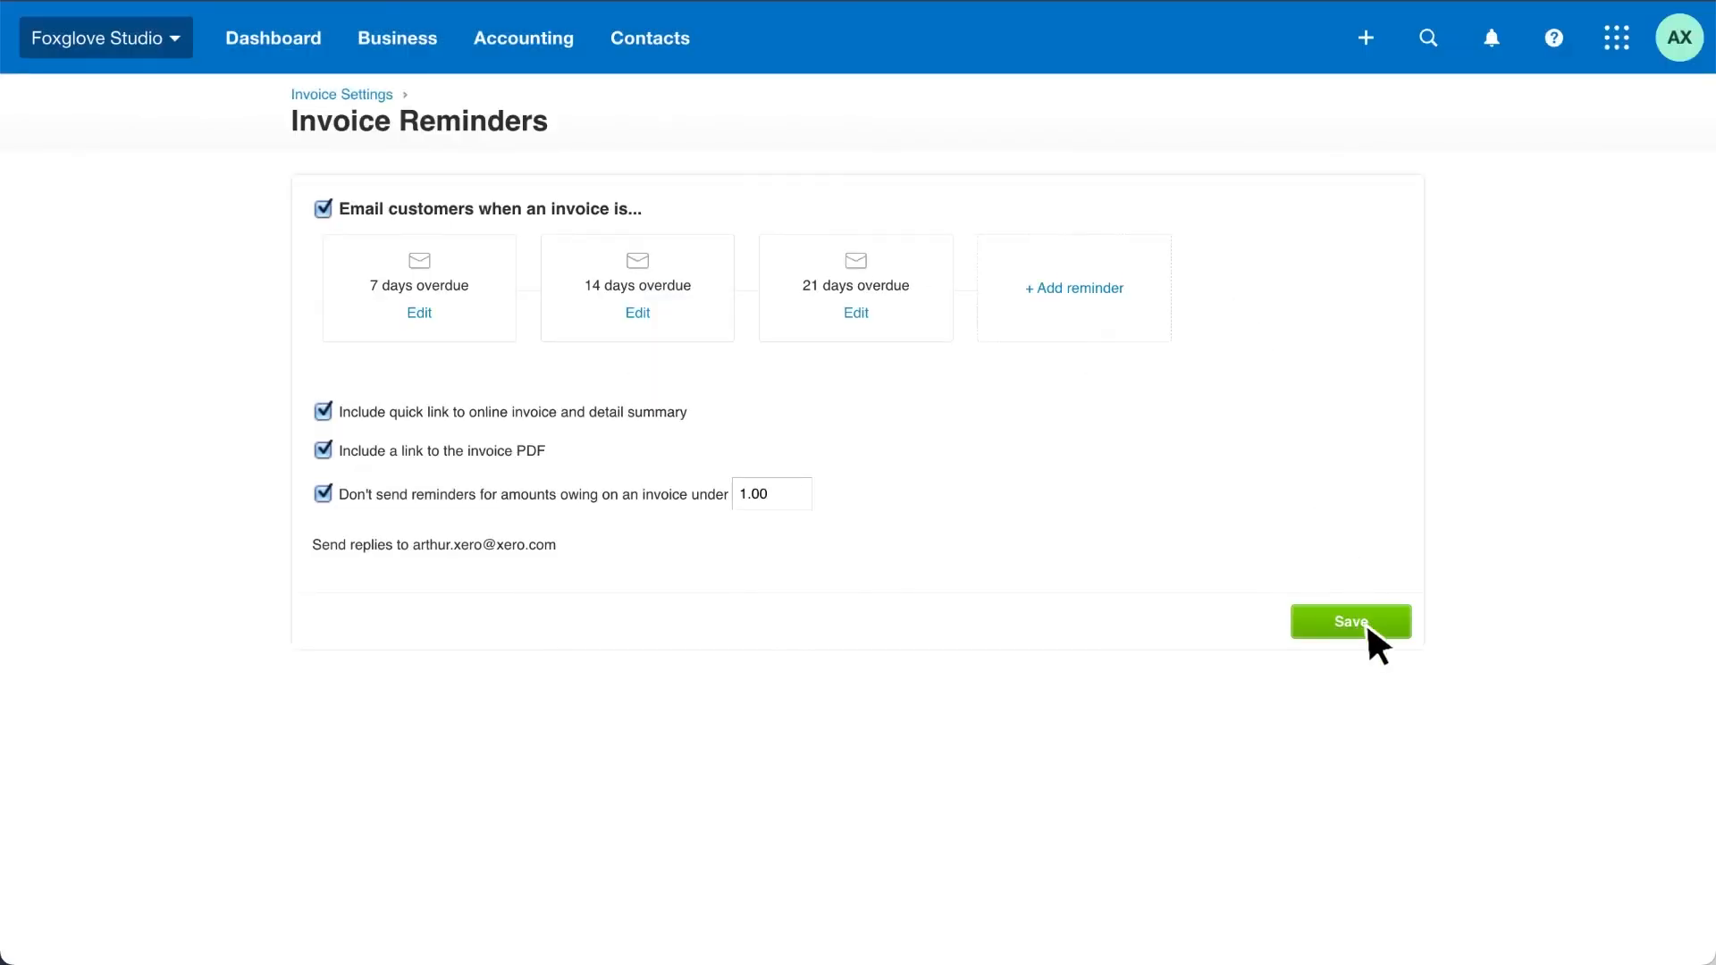
left_click(1349, 622)
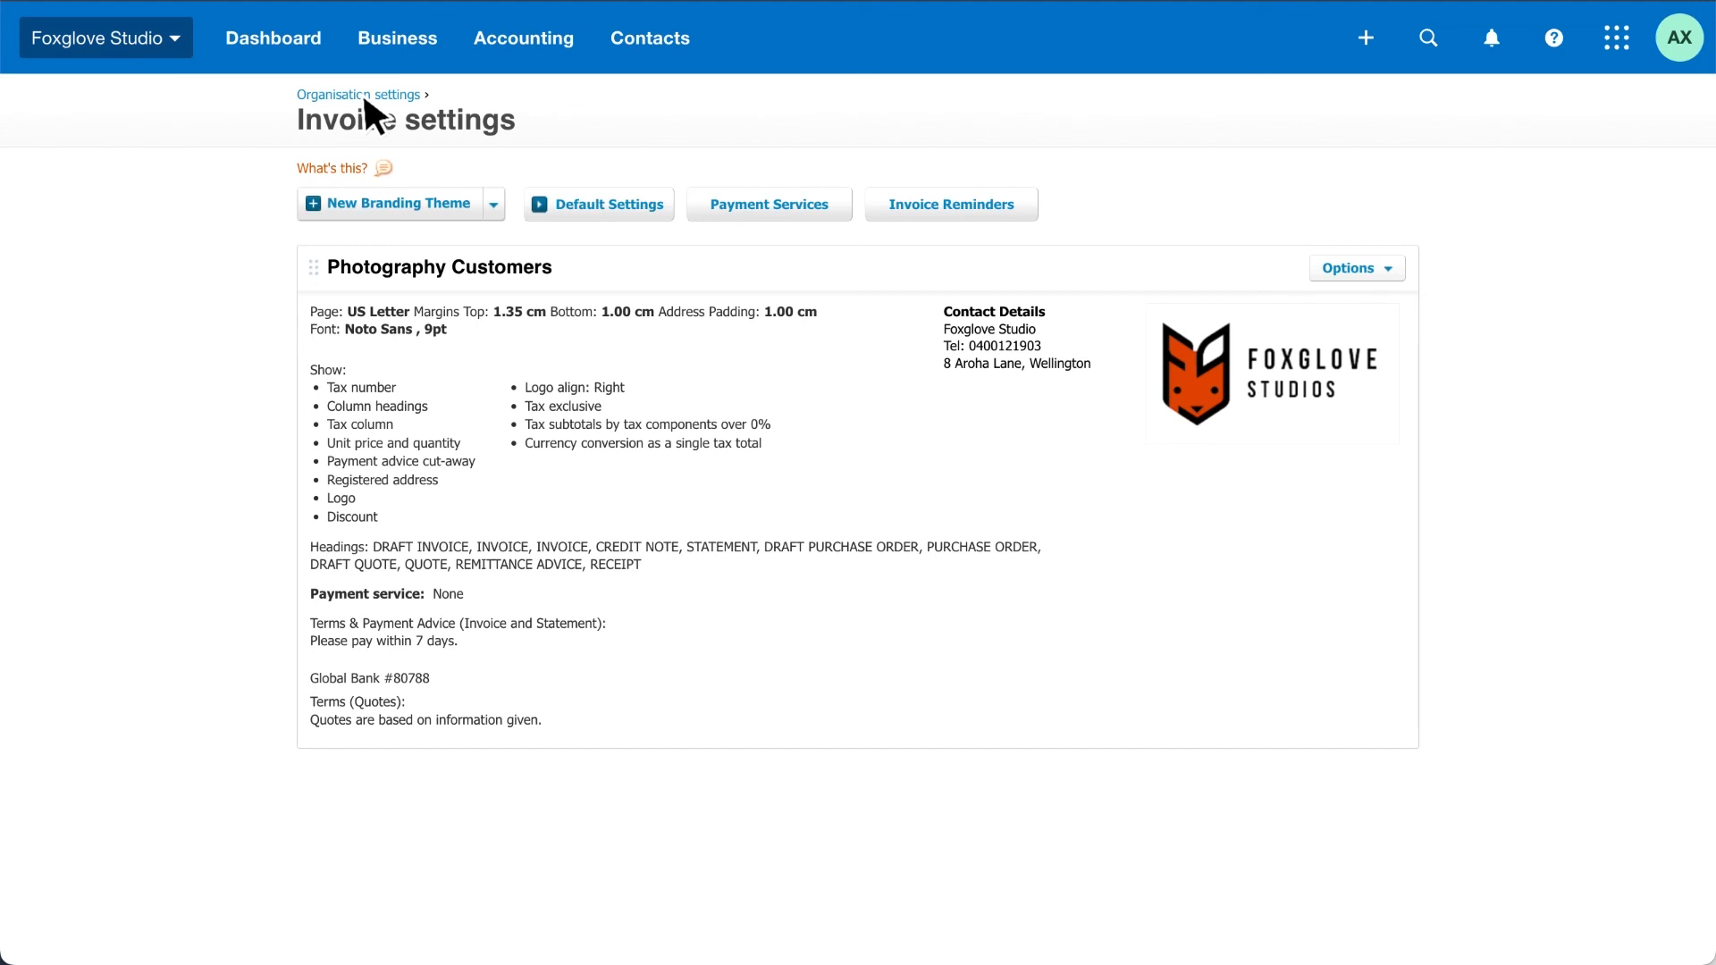
- Search Xero Help for 'invoicing' support articles
left_click(1551, 35)
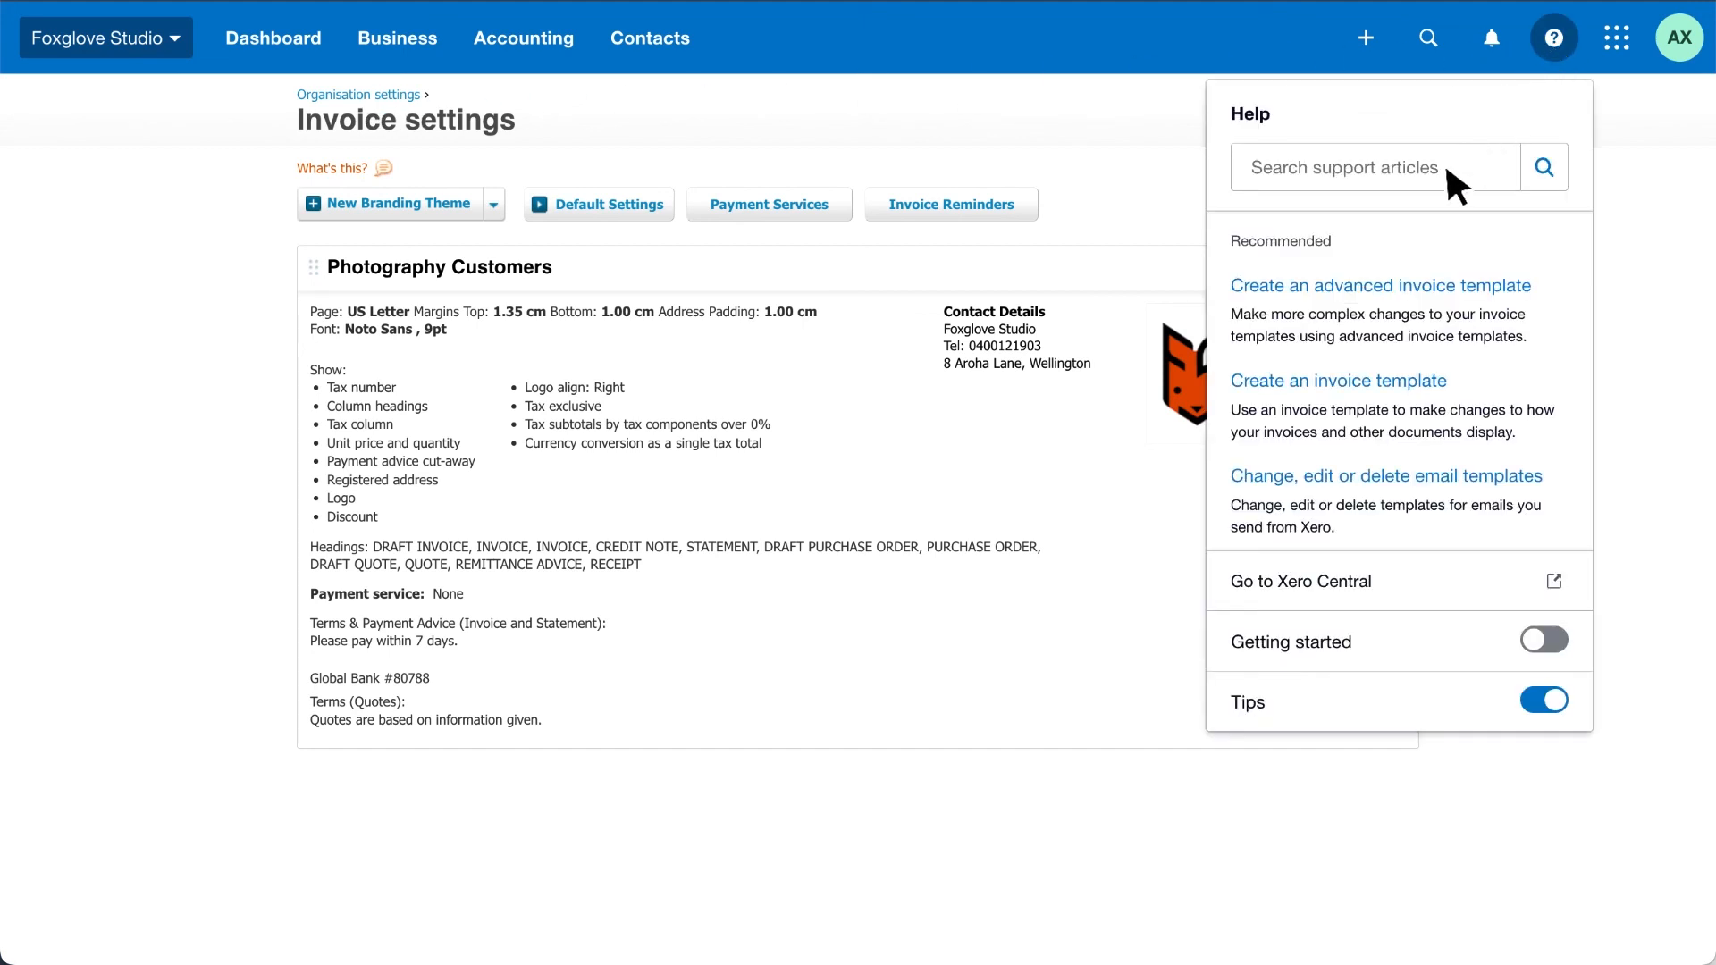
type("invoicing")
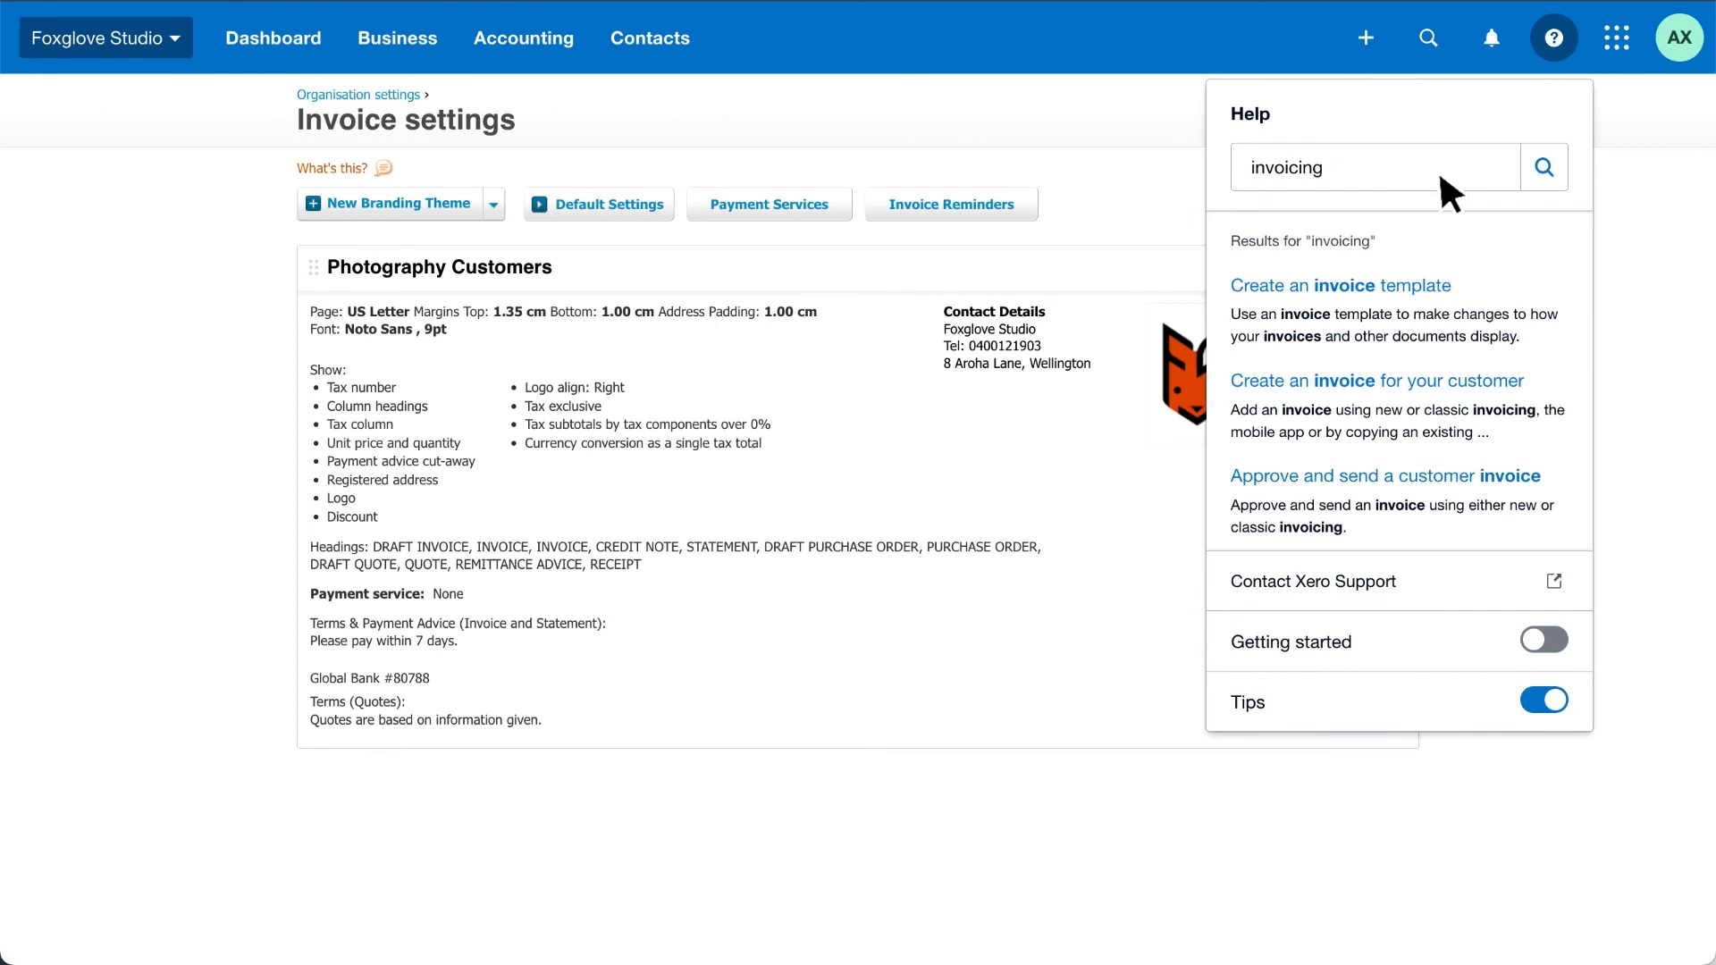